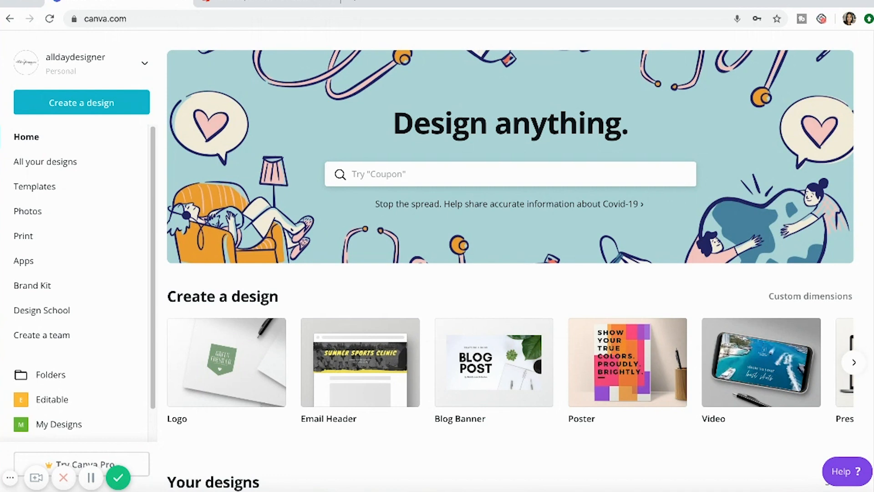
mouse_move(574, 69)
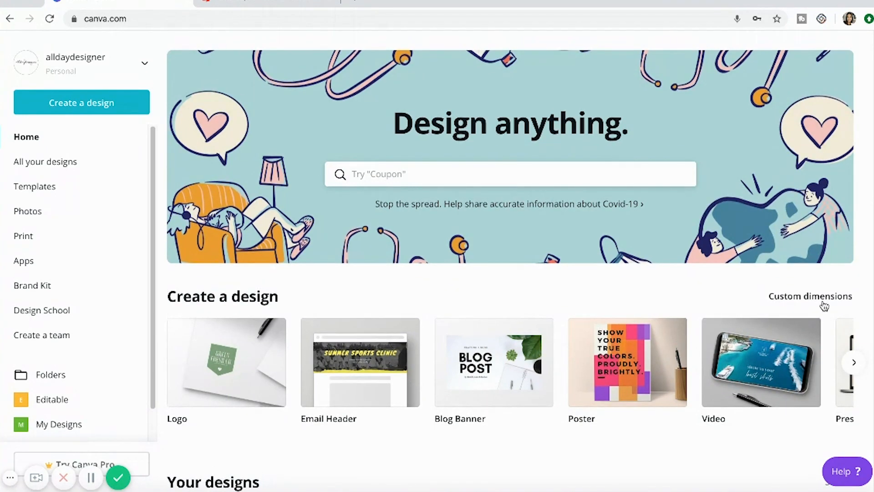
Enter custom dimensions of 8.5 × 11 inches for a new Canva design.
click(810, 296)
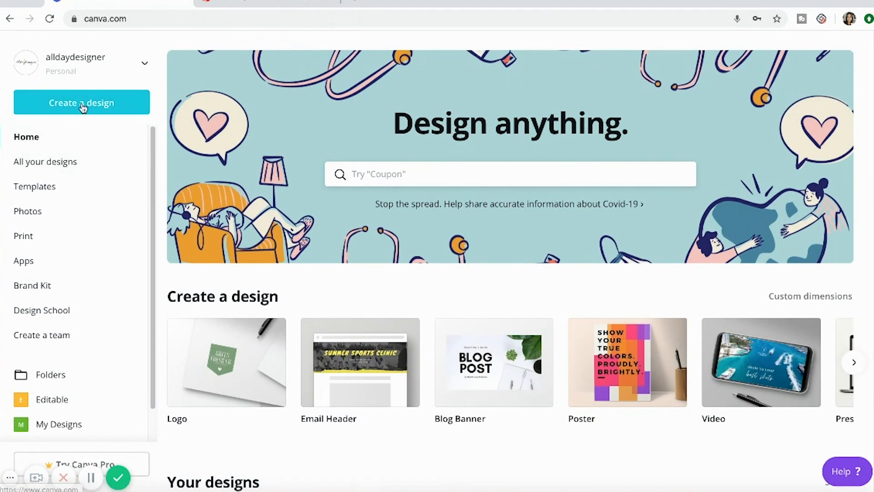
mouse_move(47, 235)
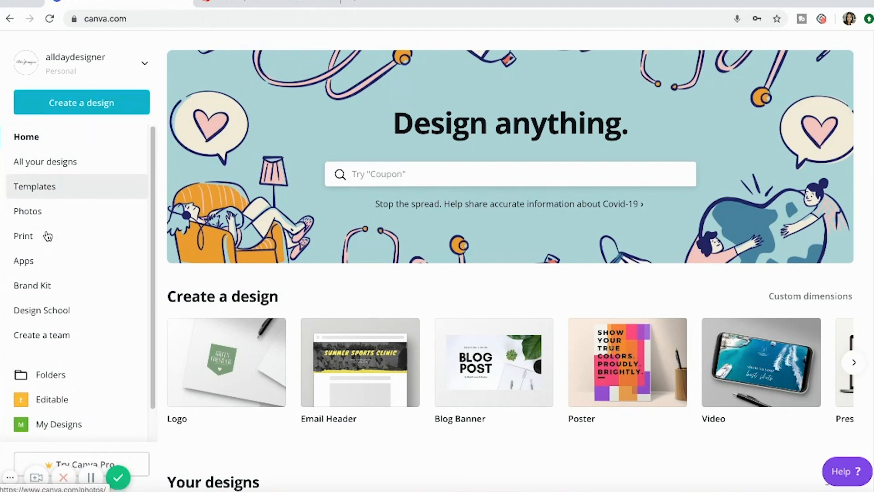
mouse_move(161, 263)
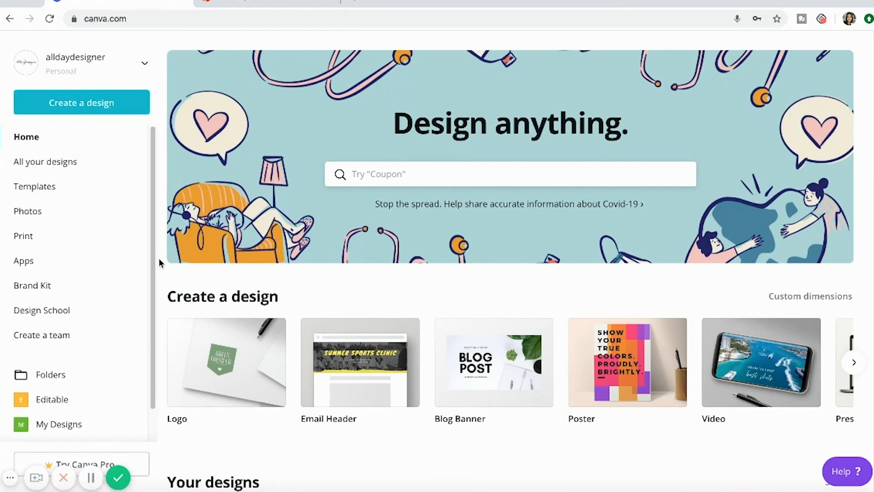
click(809, 296)
text(8.5)
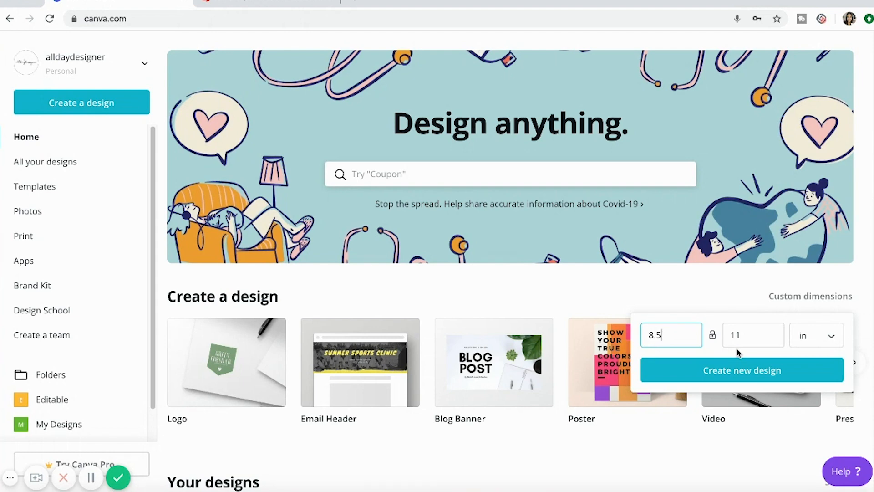
mouse_move(752, 334)
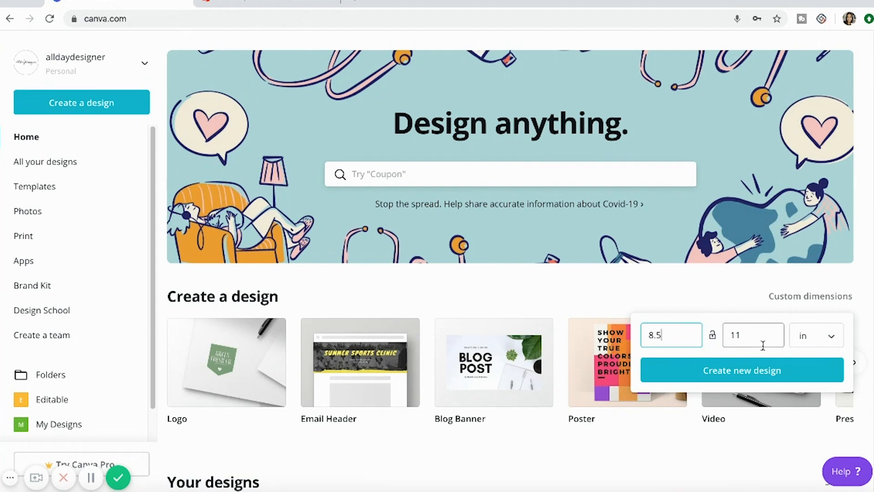
mouse_move(779, 379)
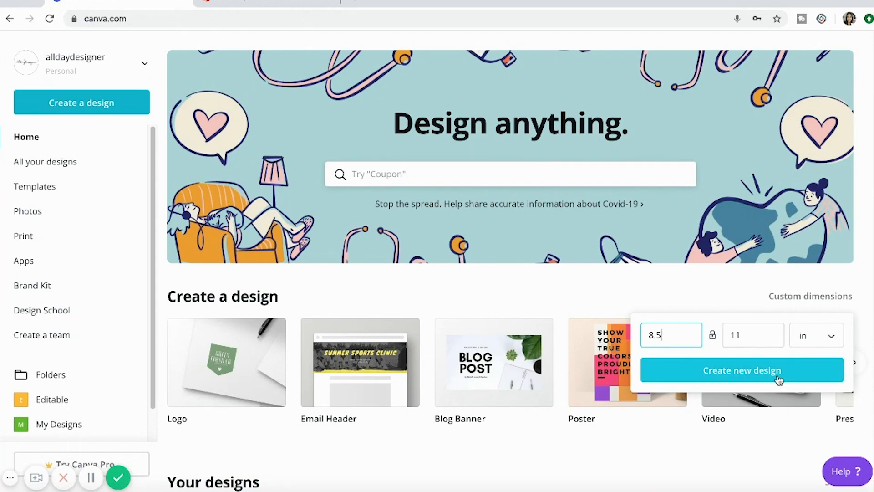
mouse_move(779, 380)
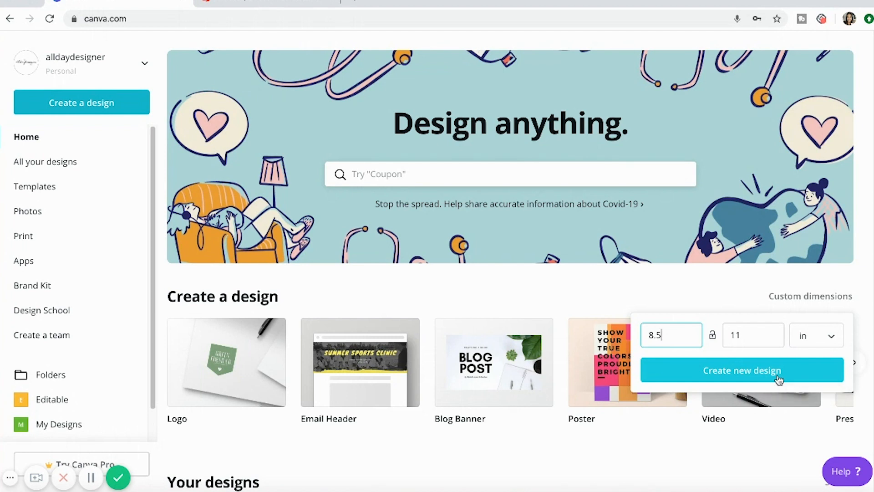
Create the blank 8.5 × 11 in design and set the zoom to 50%.
click(741, 370)
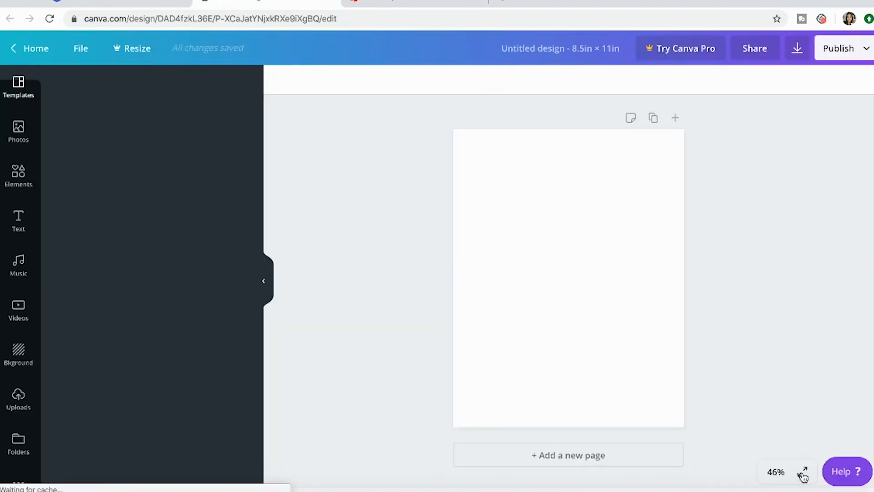
click(18, 88)
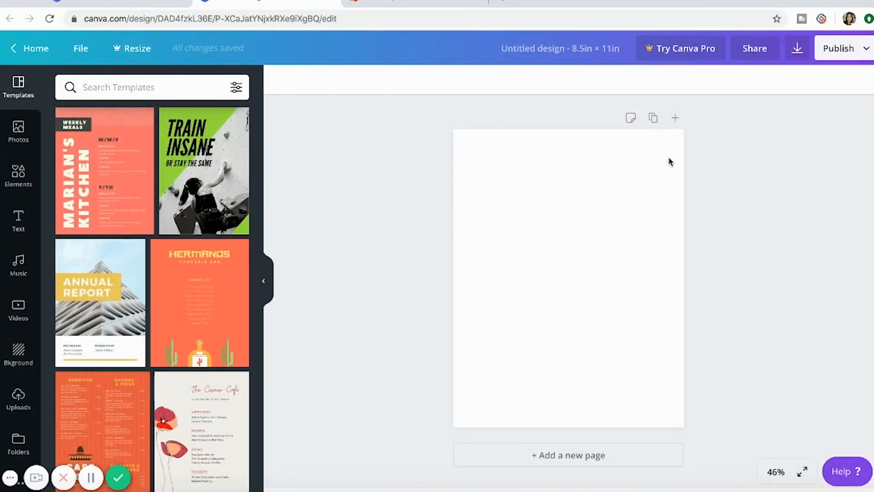
click(775, 471)
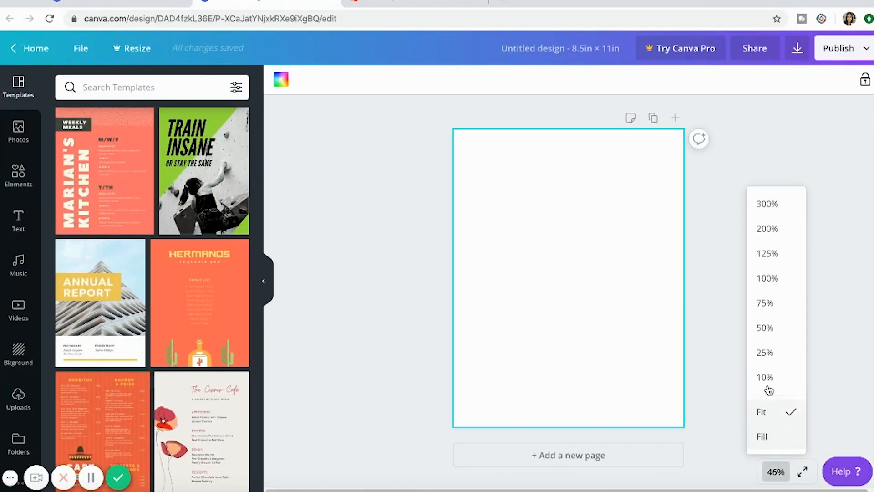
click(764, 327)
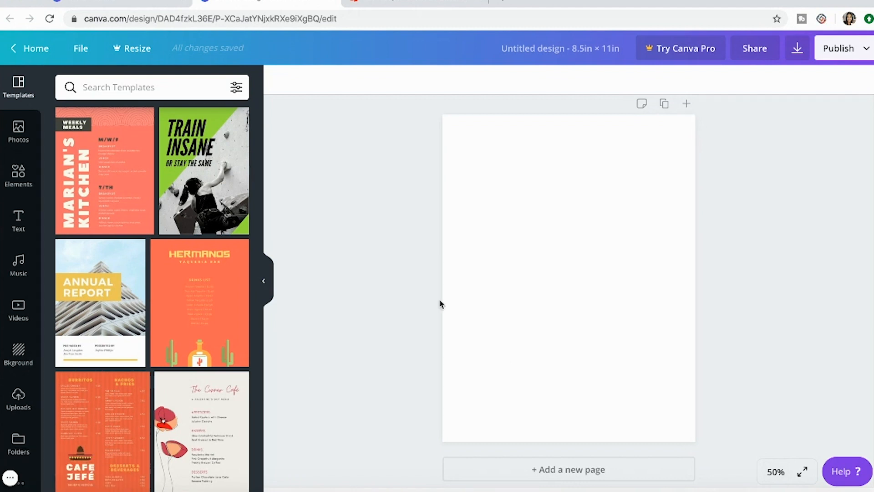
Search the templates for 'planner' and scroll through the results.
click(156, 87)
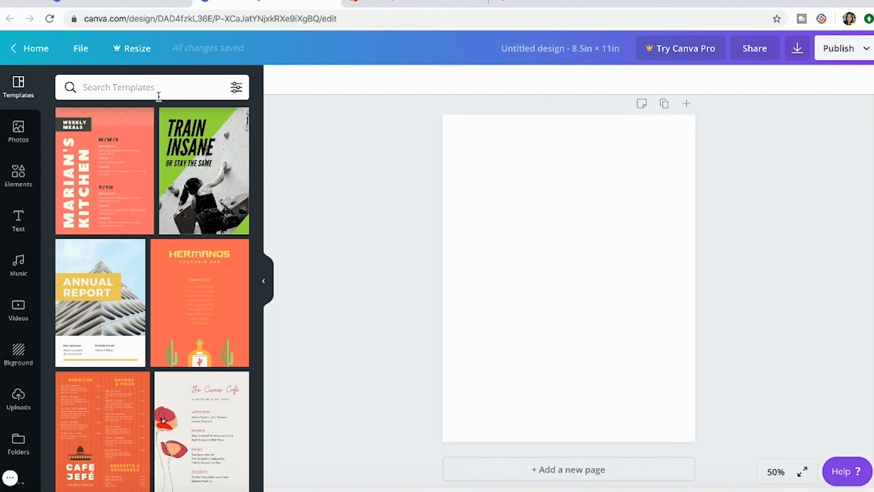
text(planner)
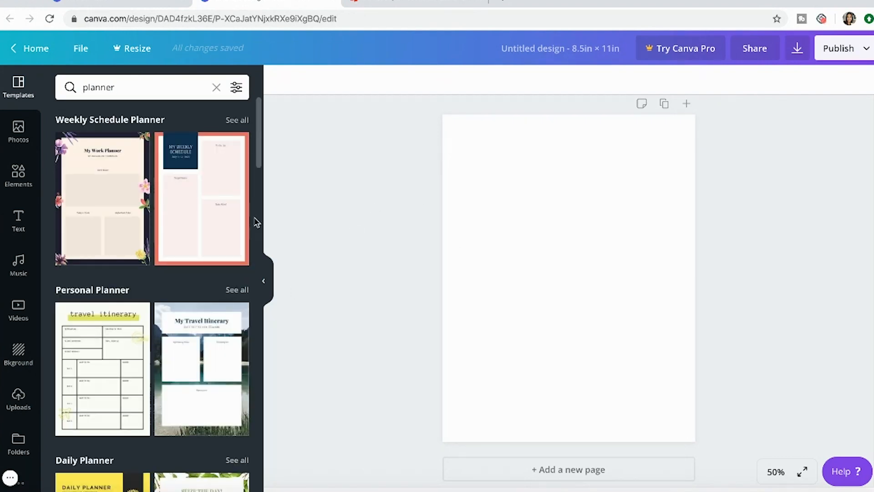
scroll(down, 3)
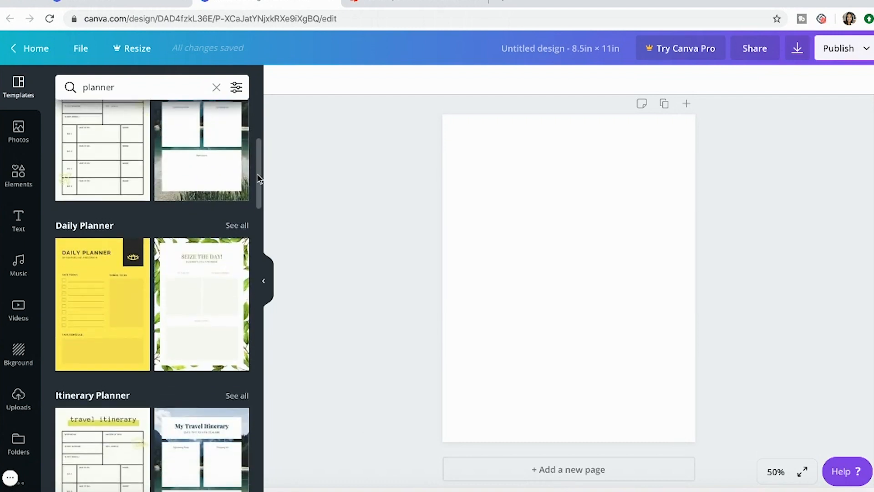
scroll(down, 3)
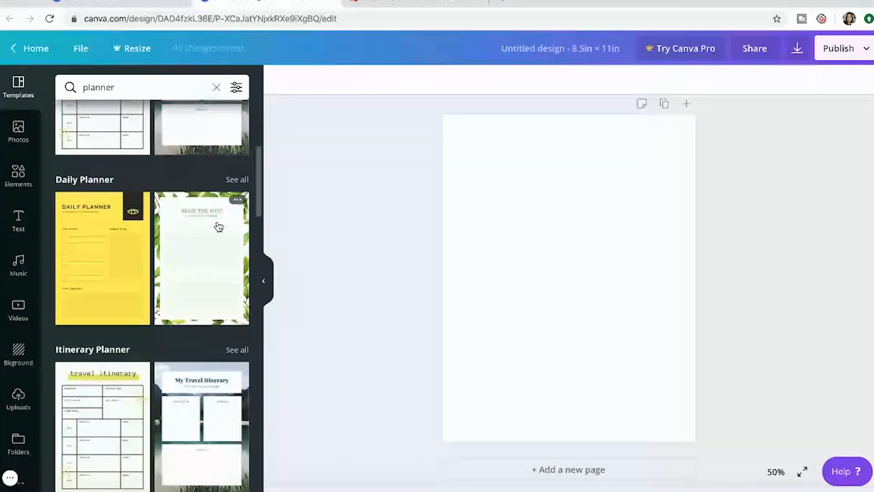
Apply the 'Seize the Day' daily planner template, then select its title and a border leaf.
click(202, 258)
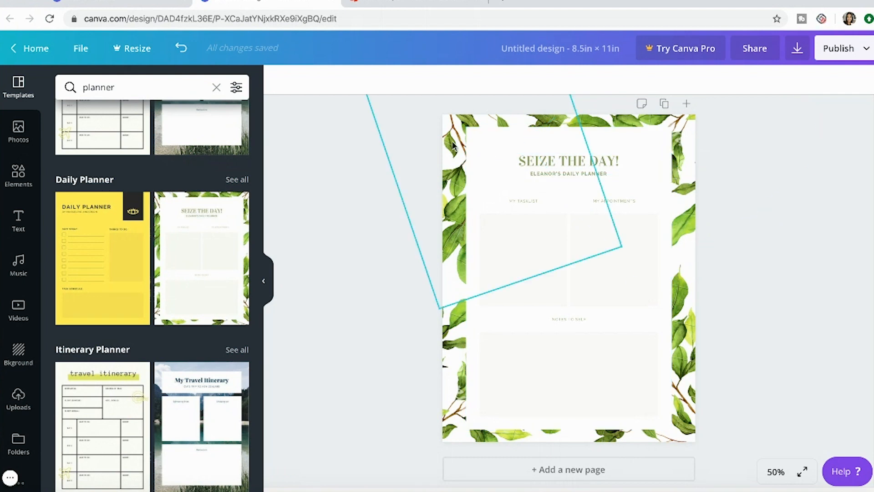
click(567, 165)
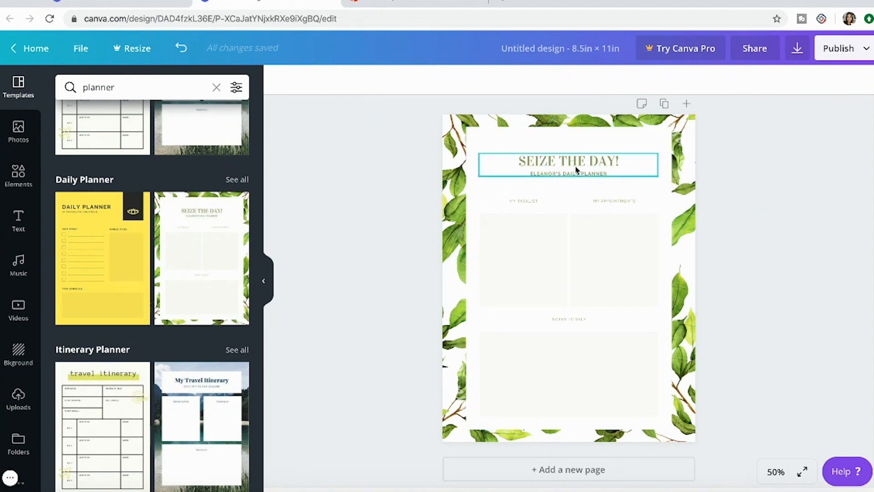
mouse_move(599, 172)
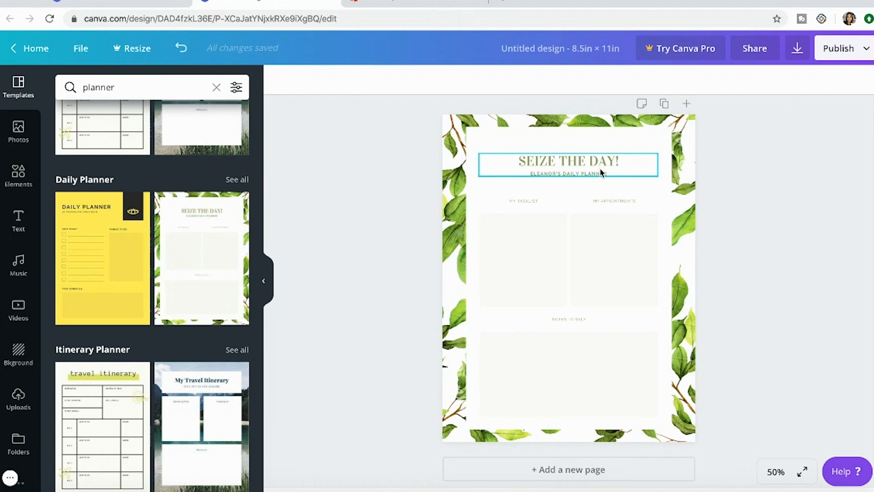
click(568, 173)
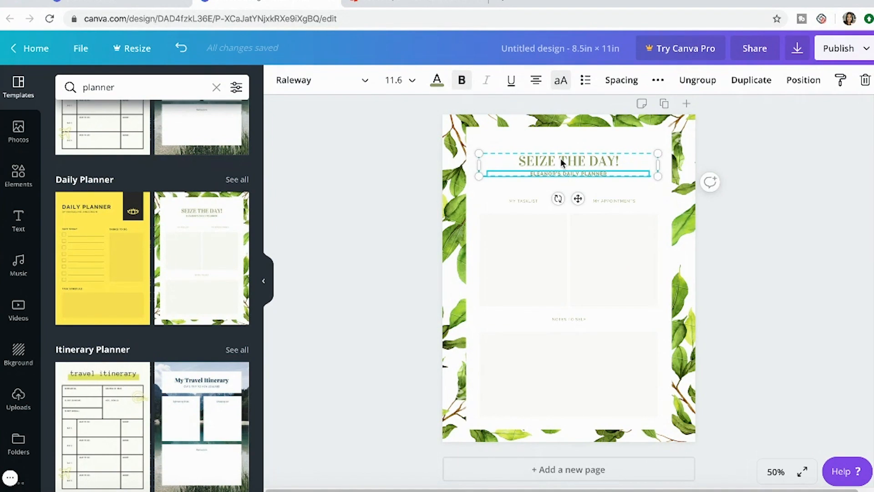
click(568, 161)
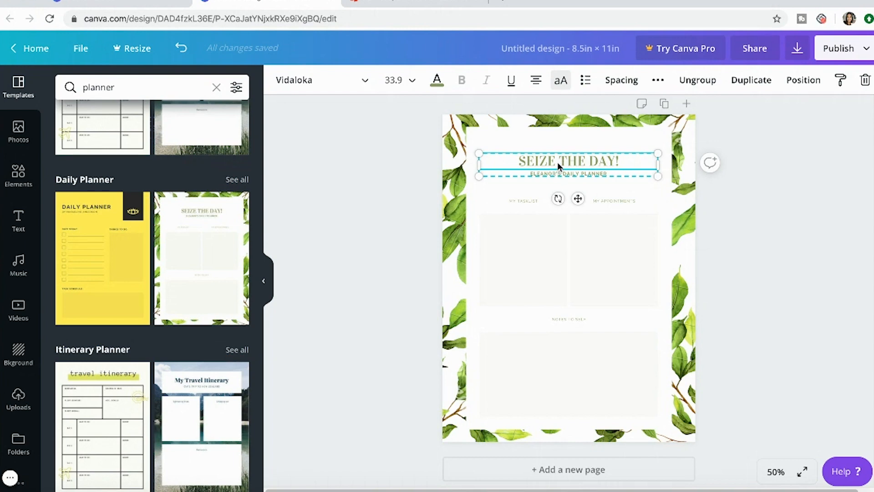
click(613, 258)
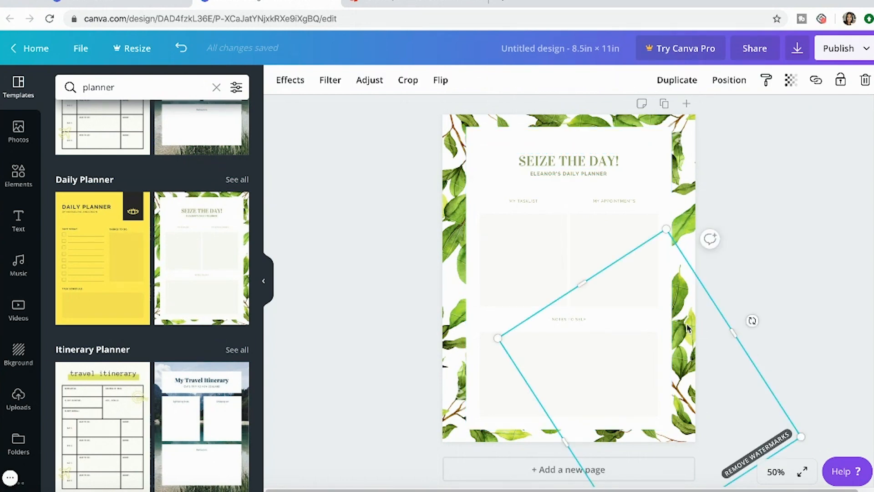
right_click(688, 328)
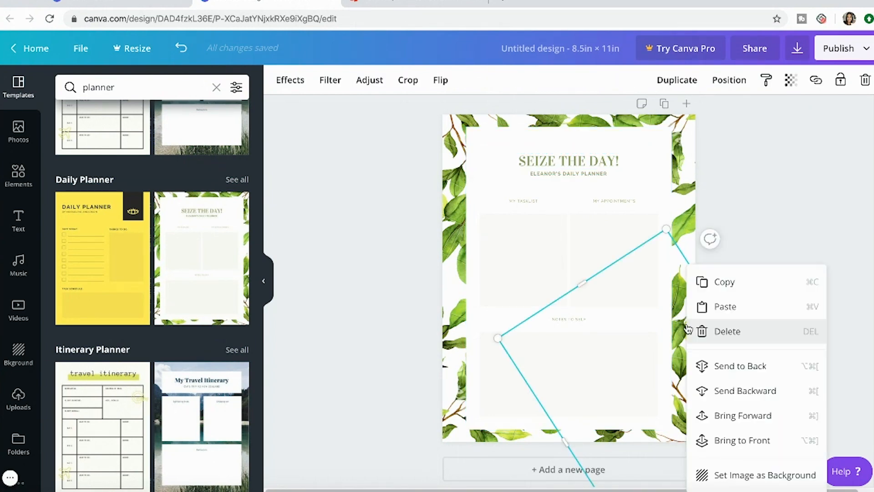
mouse_move(727, 334)
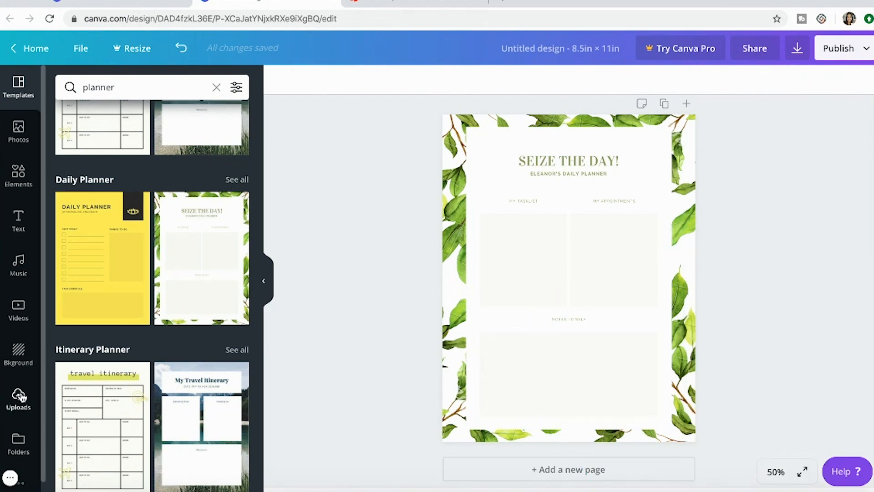
Open Uploads and browse the watercolour flower, leaf and ribbon images.
click(18, 399)
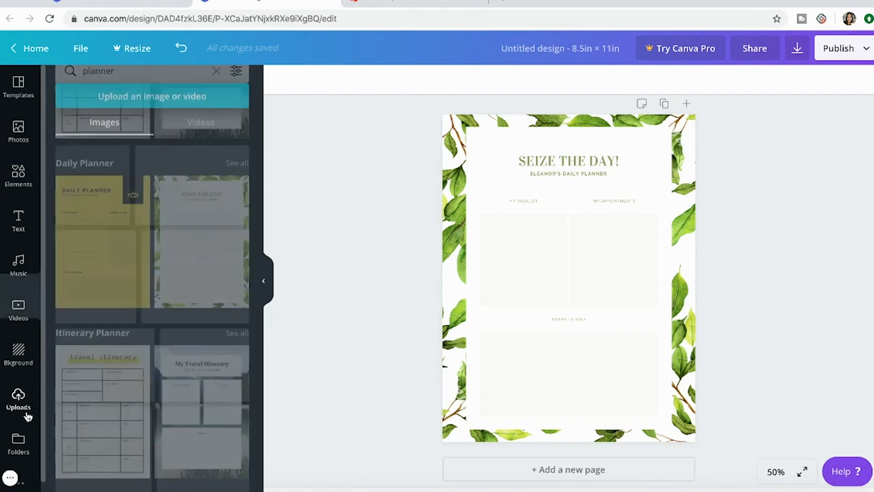
click(18, 401)
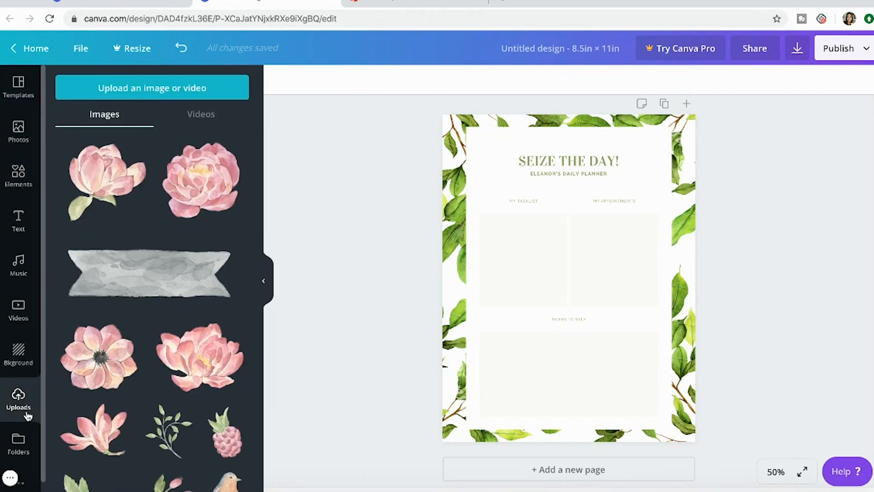
mouse_move(763, 204)
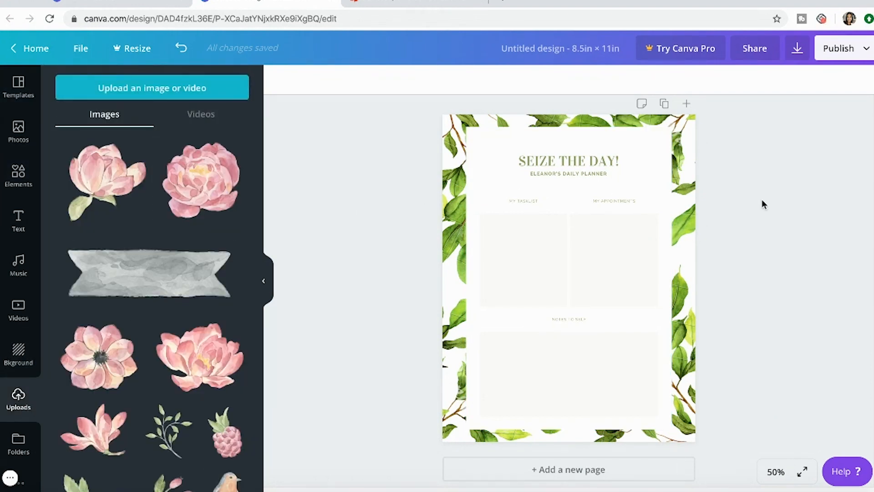
mouse_move(14, 420)
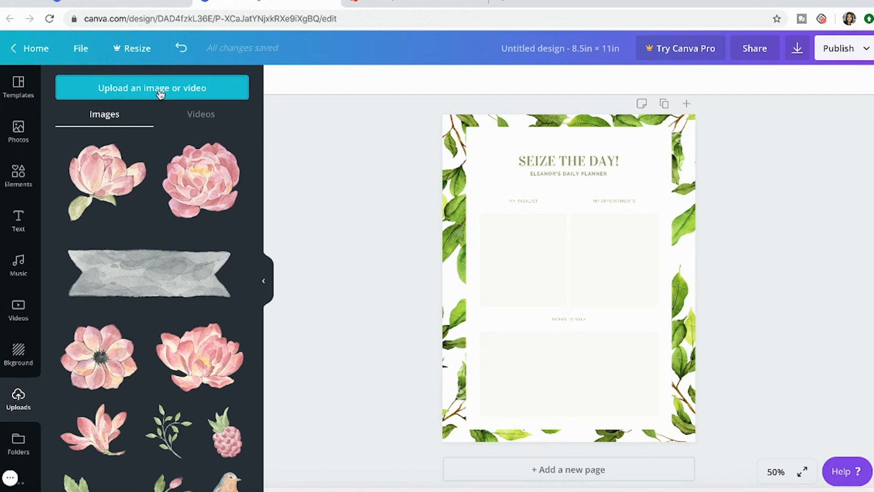
mouse_move(790, 263)
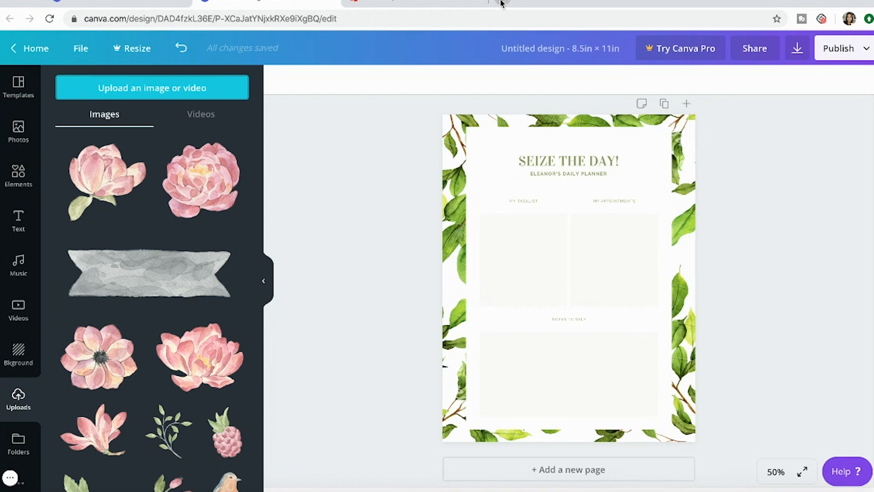
mouse_move(500, 4)
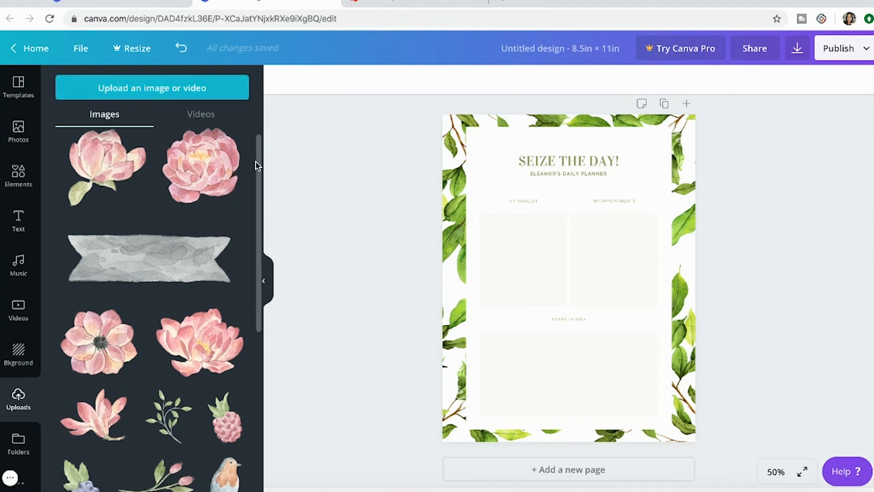
scroll(up, 3)
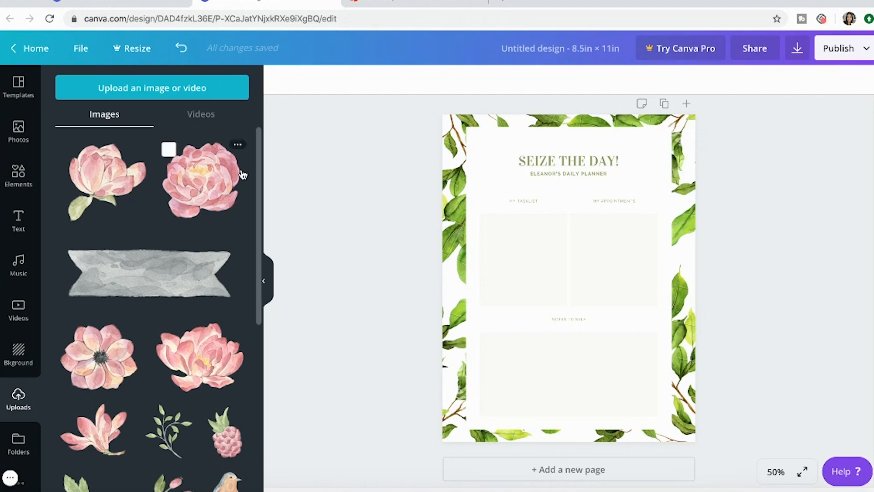
mouse_move(290, 253)
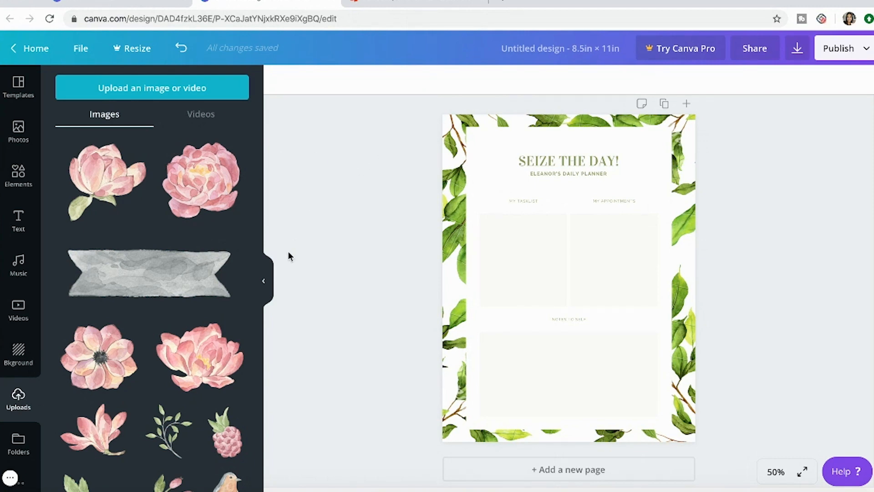
mouse_move(209, 189)
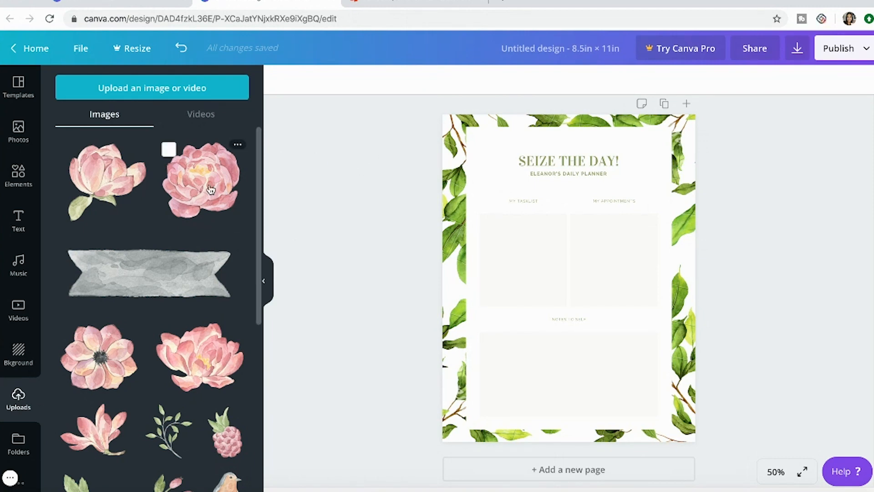
mouse_move(219, 266)
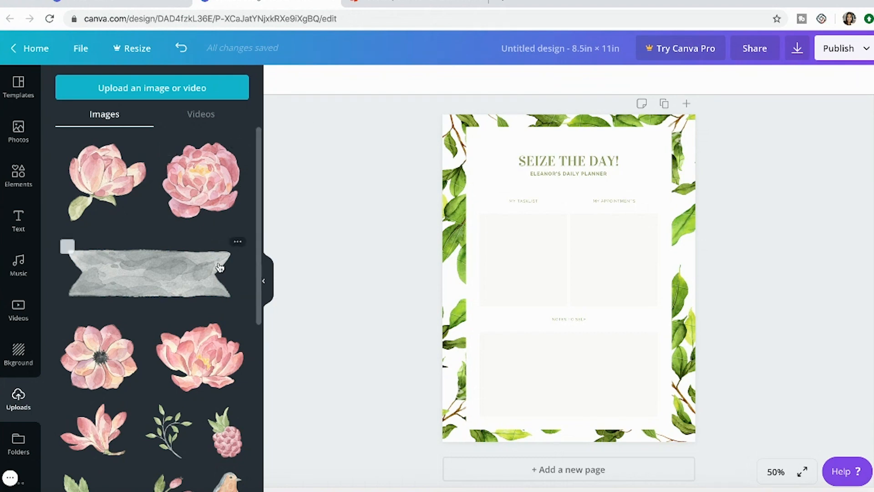
Place and rotate a rosehip branch, send it behind the border, and move it to the right edge.
scroll(down, 3)
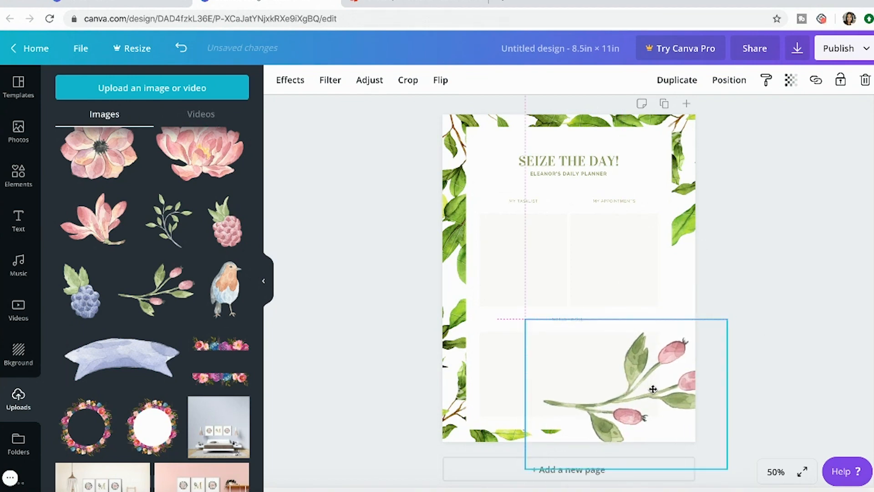
click(708, 407)
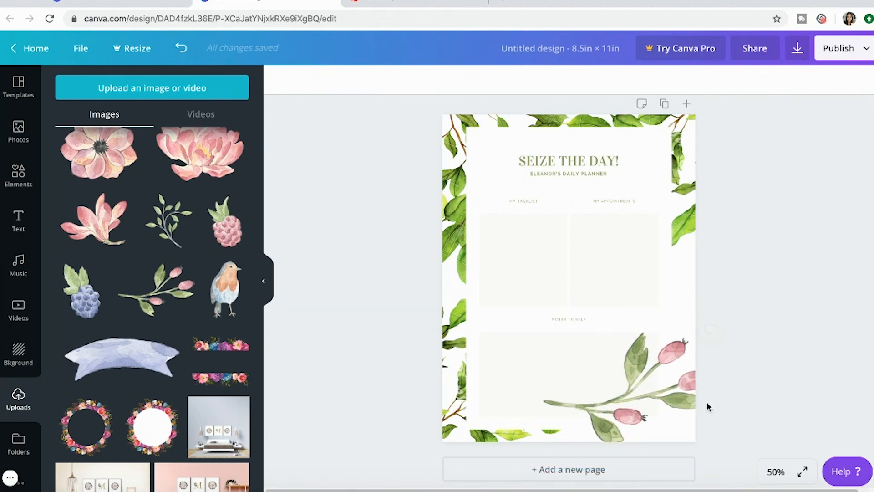
click(624, 385)
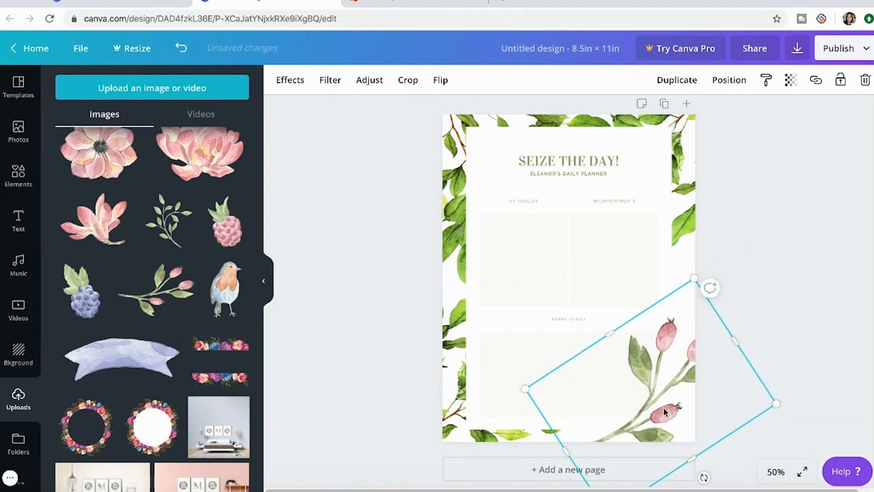
mouse_move(825, 326)
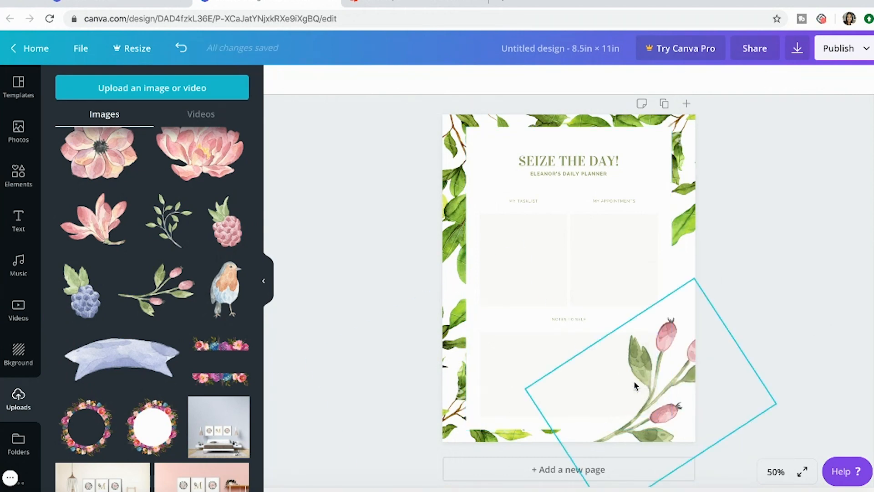
right_click(634, 385)
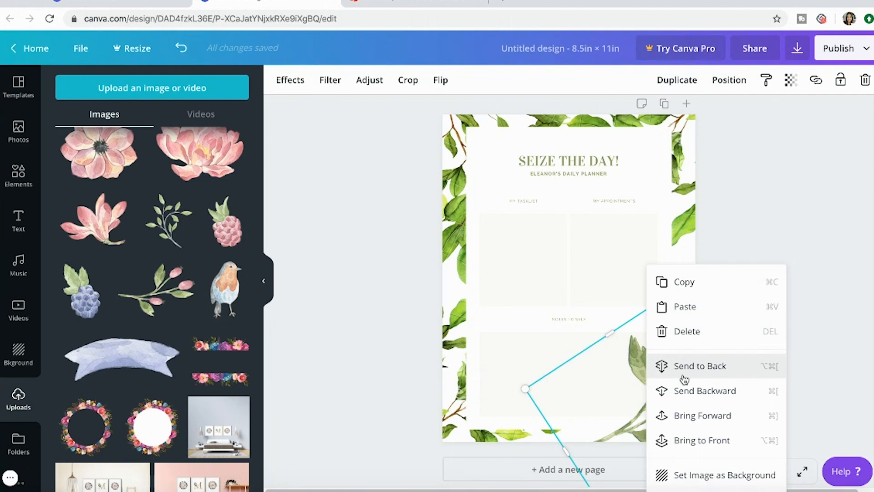
click(699, 365)
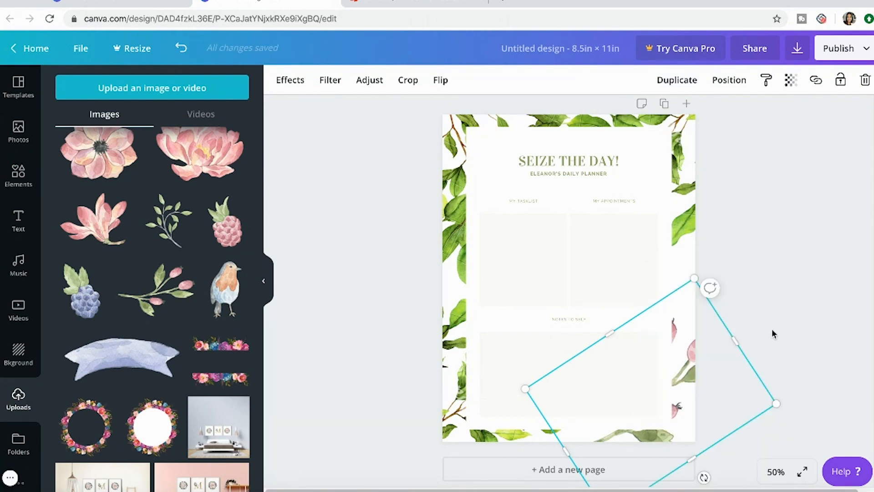
mouse_move(768, 331)
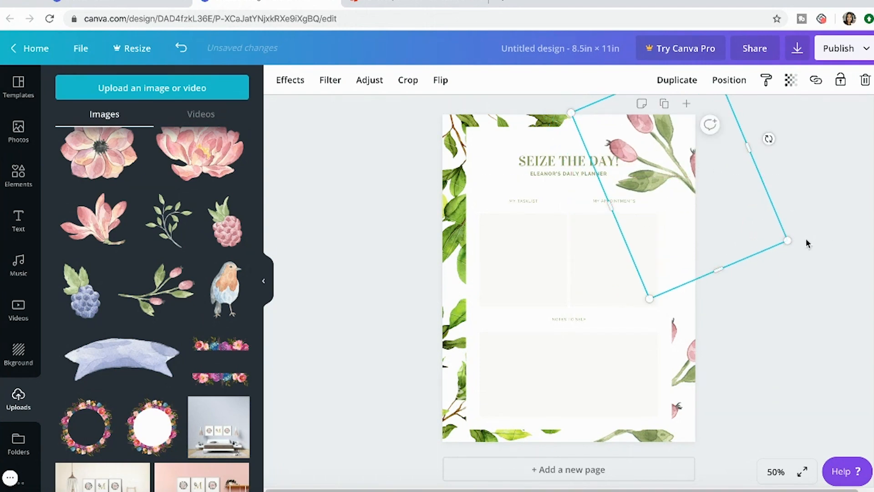
click(771, 152)
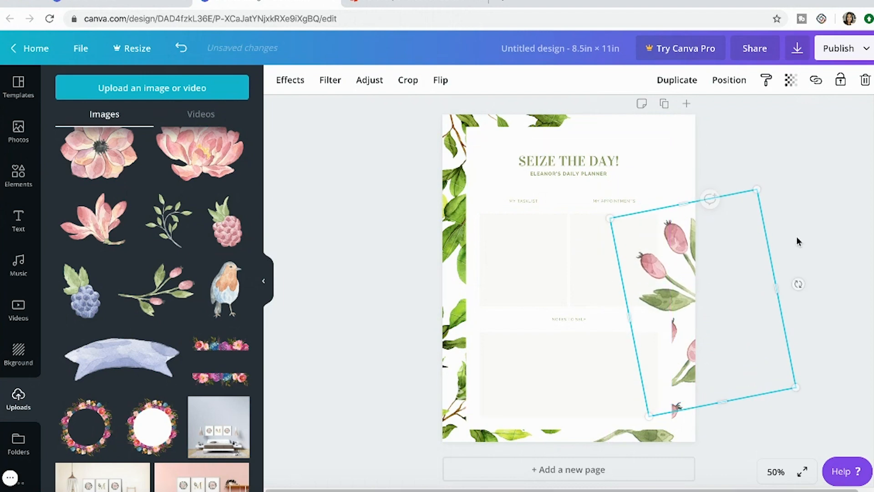
right_click(669, 279)
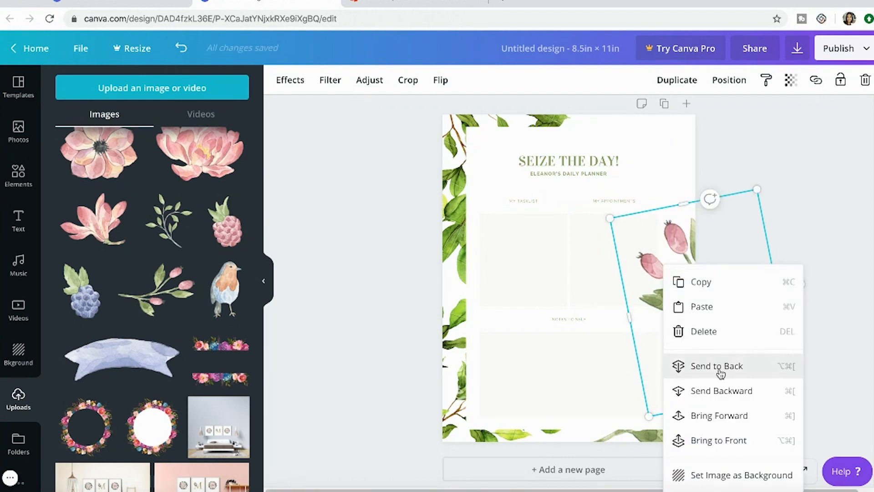
Send the right-edge branch to back, undo once, and move a new branch to the left side.
click(717, 366)
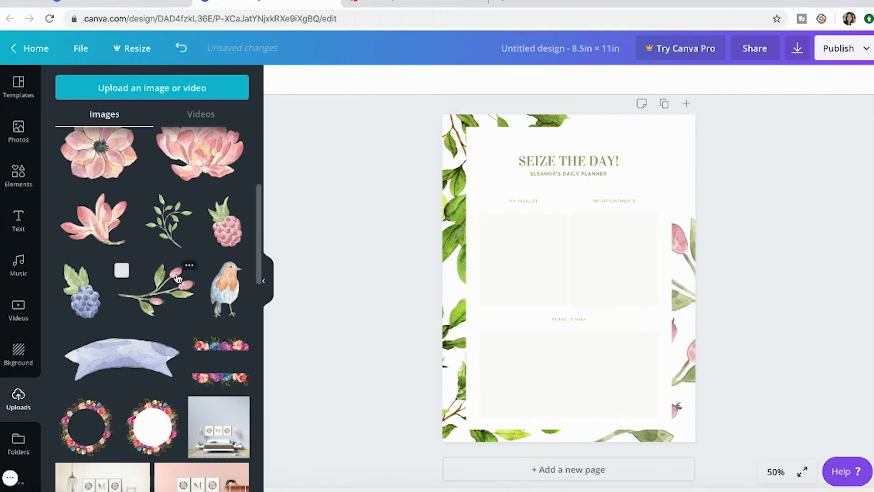
mouse_move(693, 193)
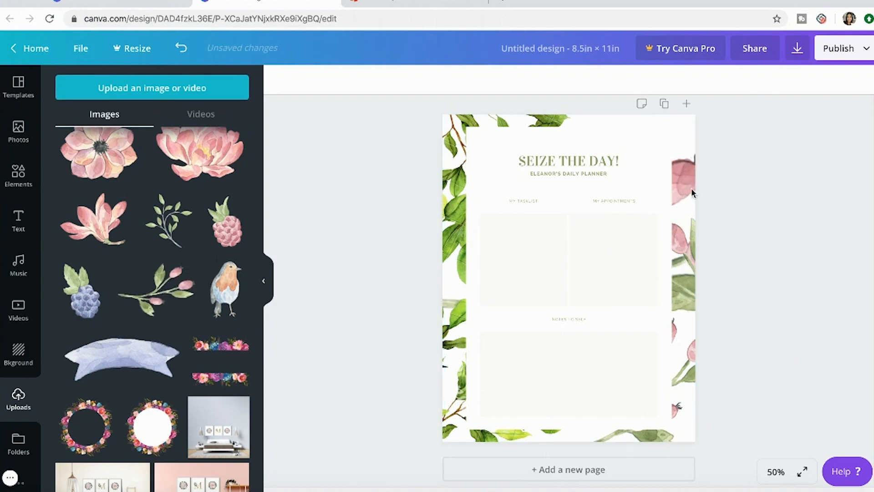
mouse_move(127, 63)
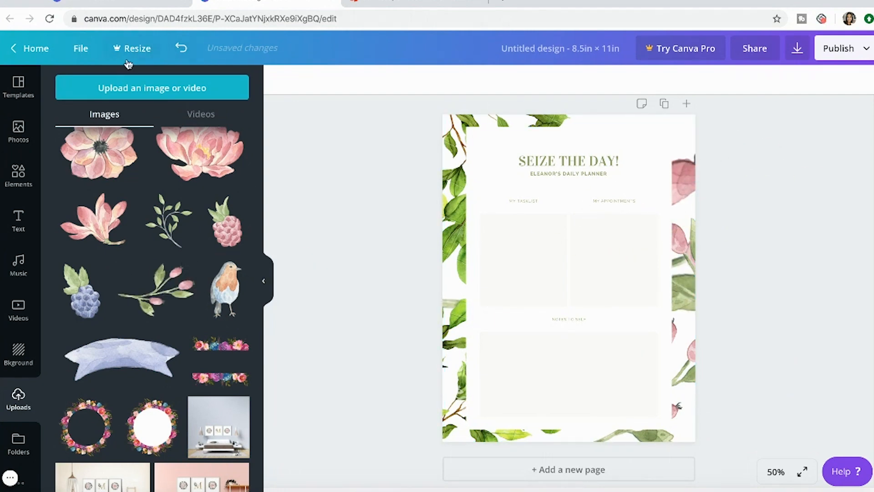
click(180, 48)
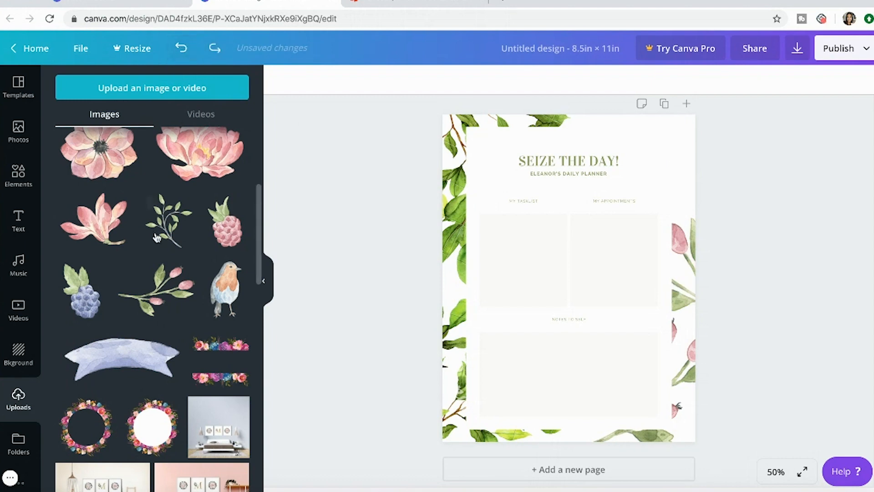
mouse_move(164, 301)
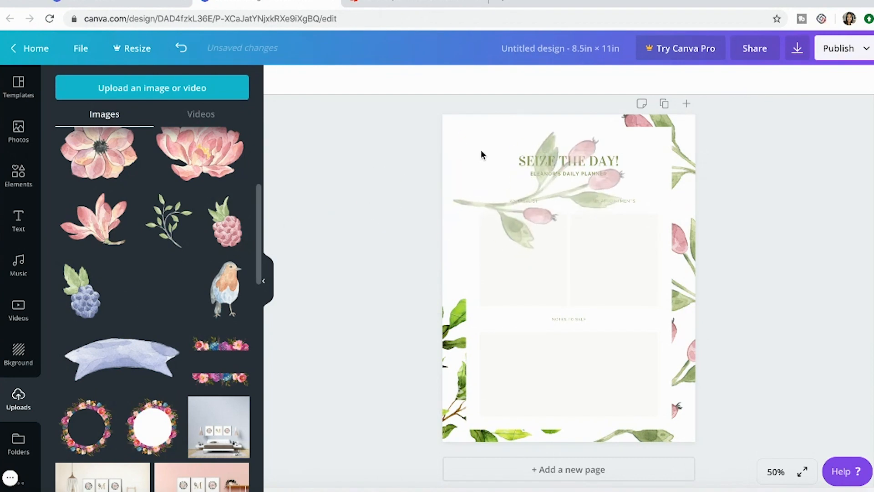
click(180, 47)
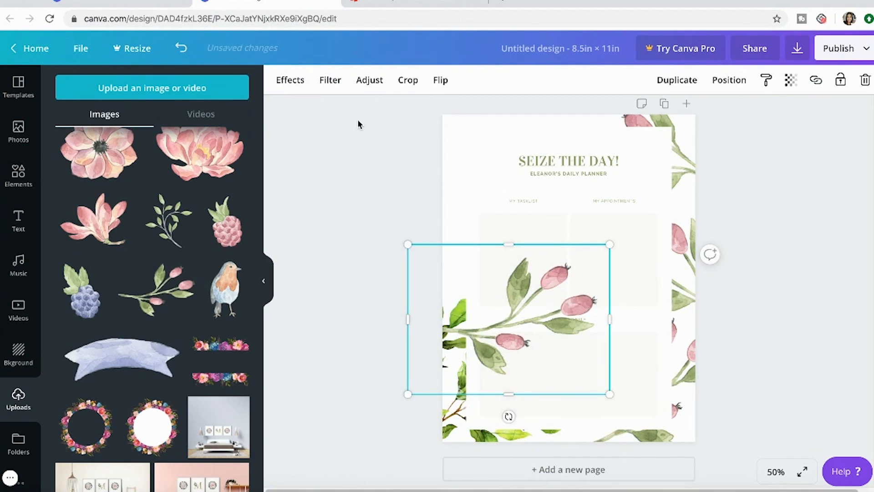
mouse_move(369, 79)
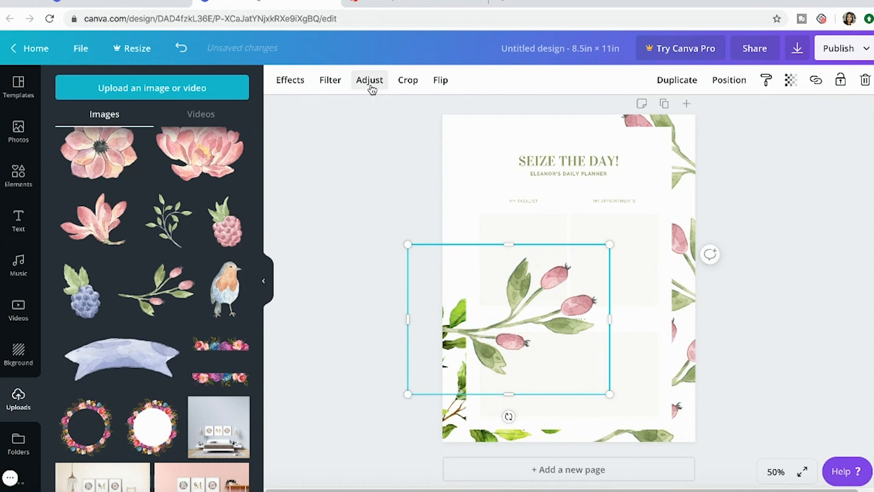
Rotate the second branch and flip it vertically to curl around the top-left corner.
click(440, 80)
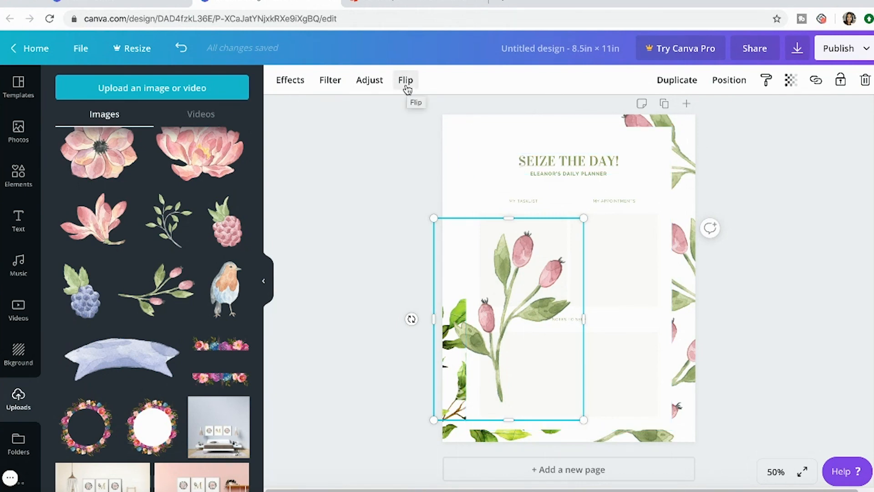
click(405, 79)
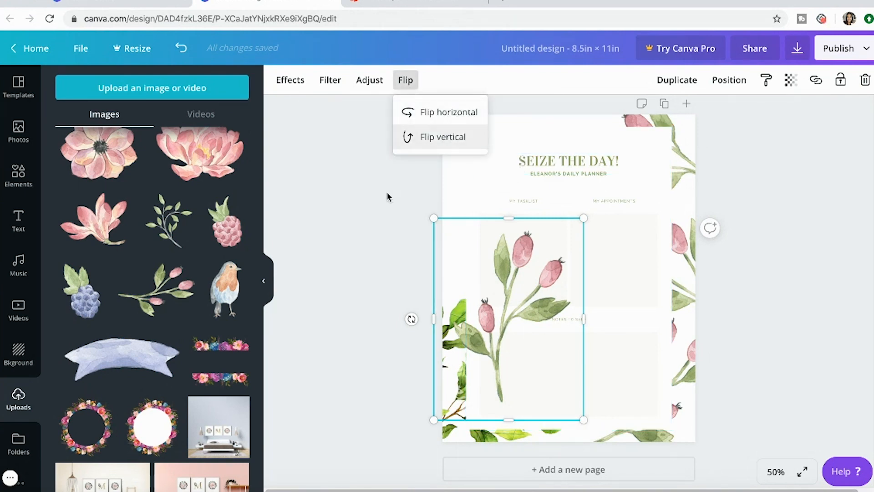
click(567, 318)
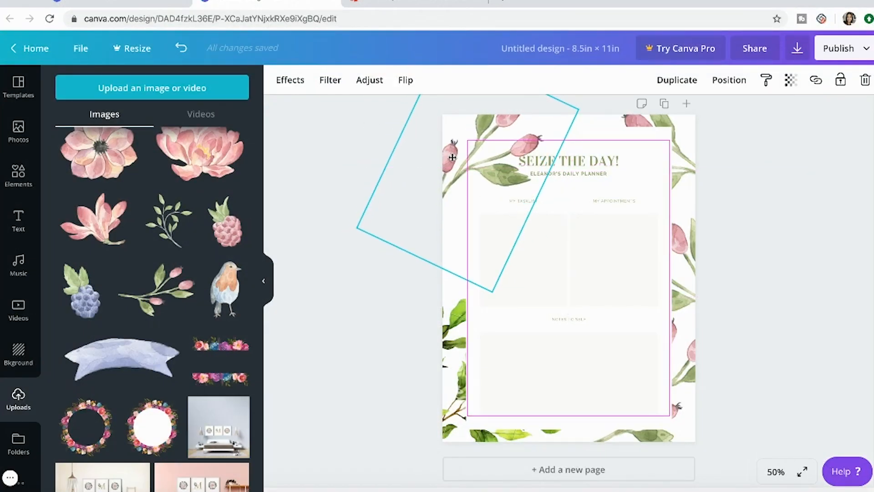
Send the left-edge rosehip branch one layer backward behind the page panel.
right_click(452, 158)
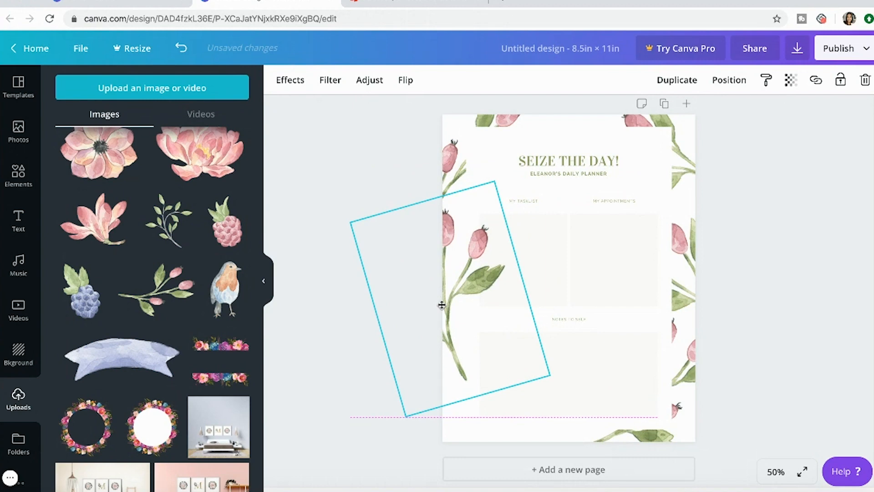
right_click(442, 305)
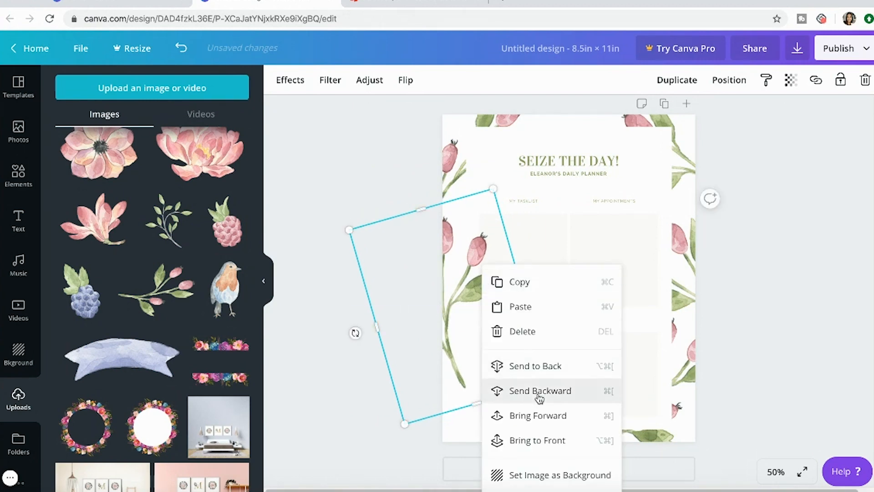
click(539, 390)
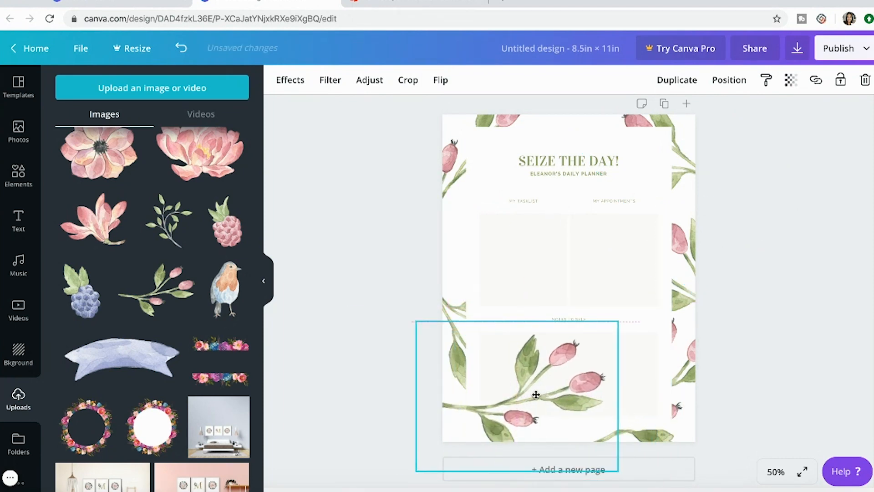
Drop a branch at the bottom-left corner, adjust its layering, and flip it along the bottom edge.
click(535, 382)
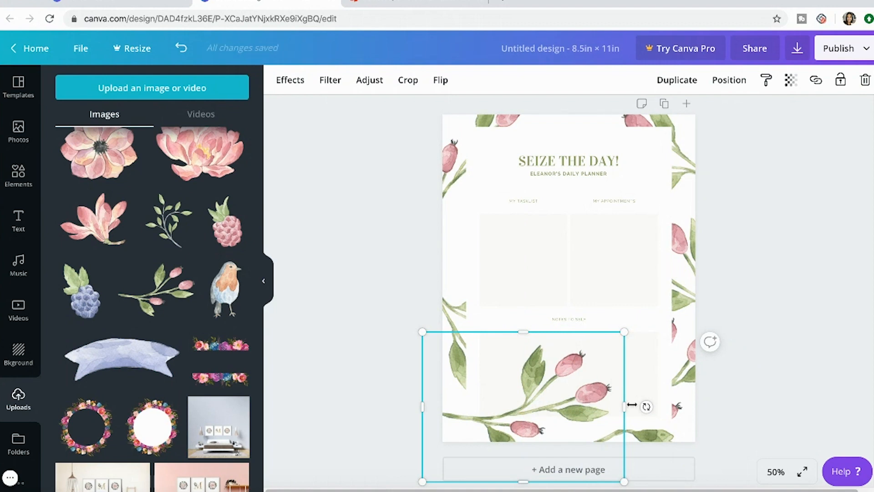
right_click(530, 385)
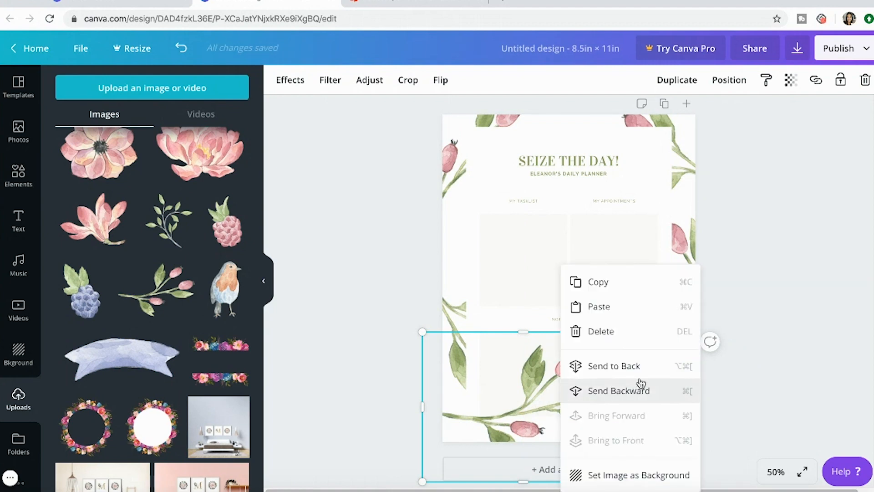
mouse_move(628, 366)
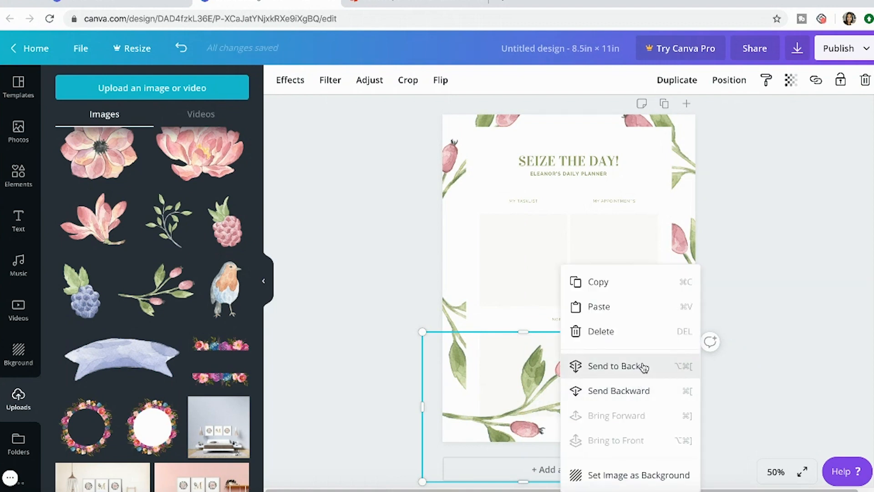
mouse_move(618, 474)
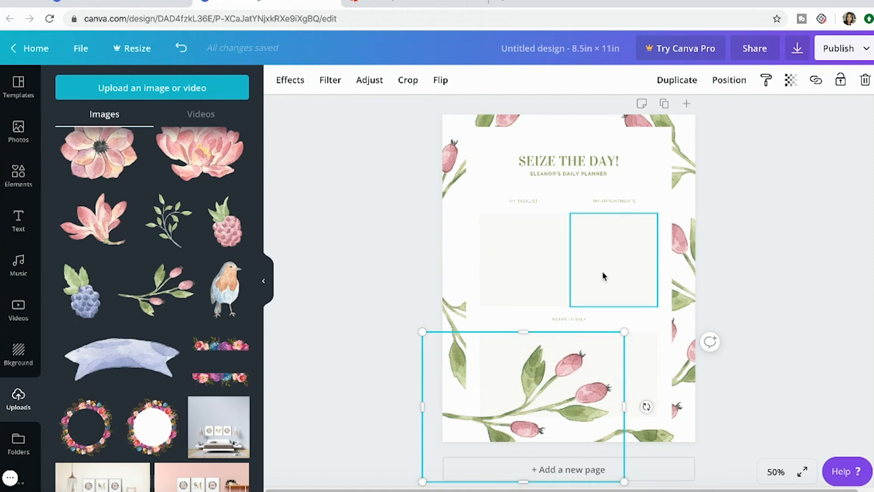
click(440, 79)
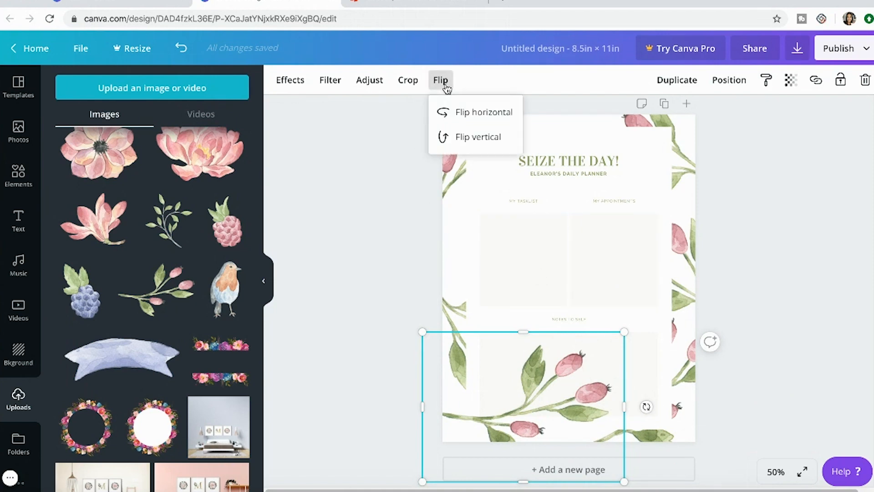
click(485, 111)
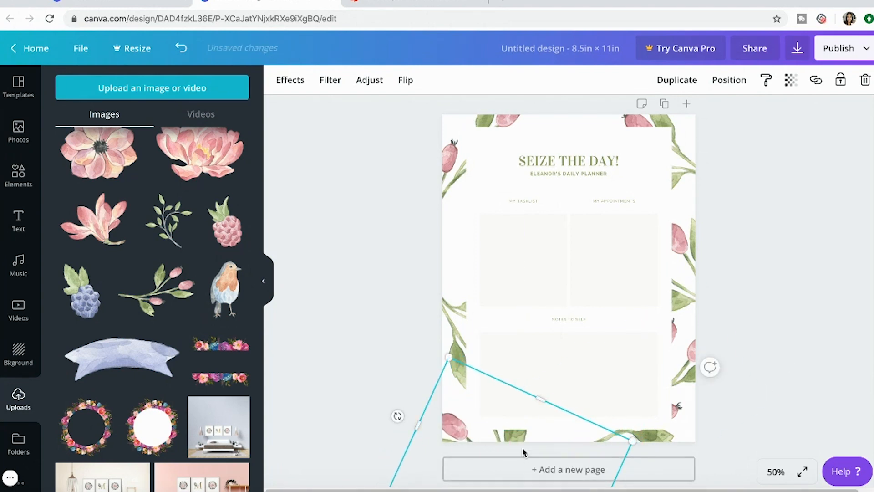
Inspect the layers by selecting the inner white panel, a sprig, the title, and the title-overlapping sprig.
click(568, 162)
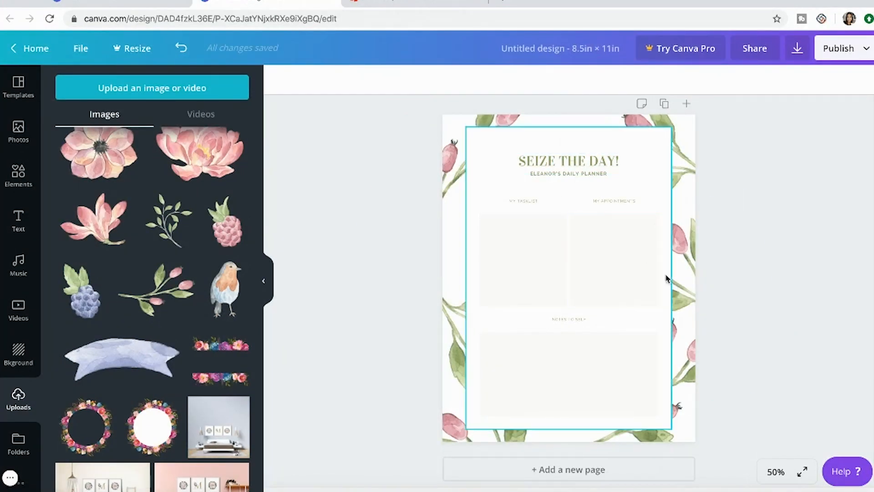
click(613, 259)
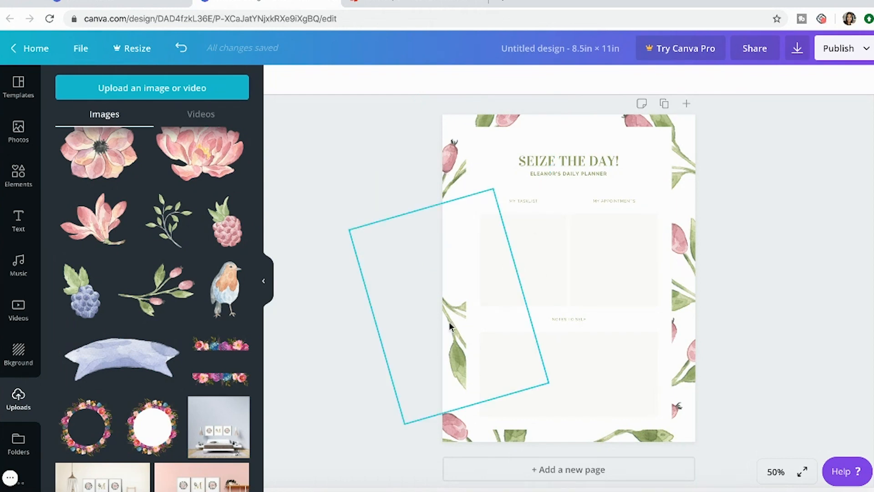
click(452, 326)
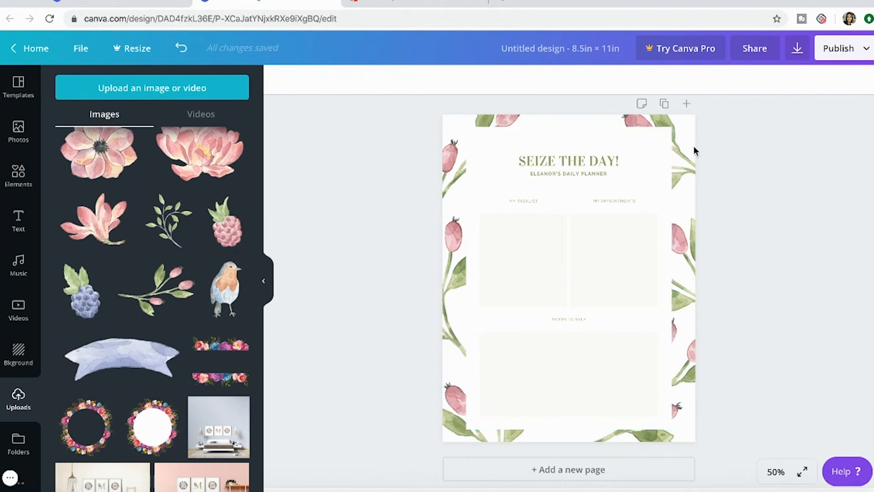
click(568, 278)
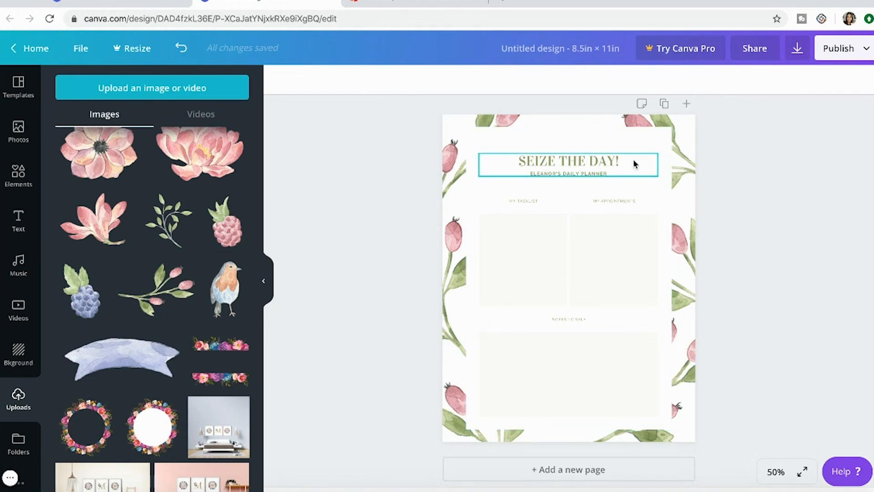
mouse_move(601, 169)
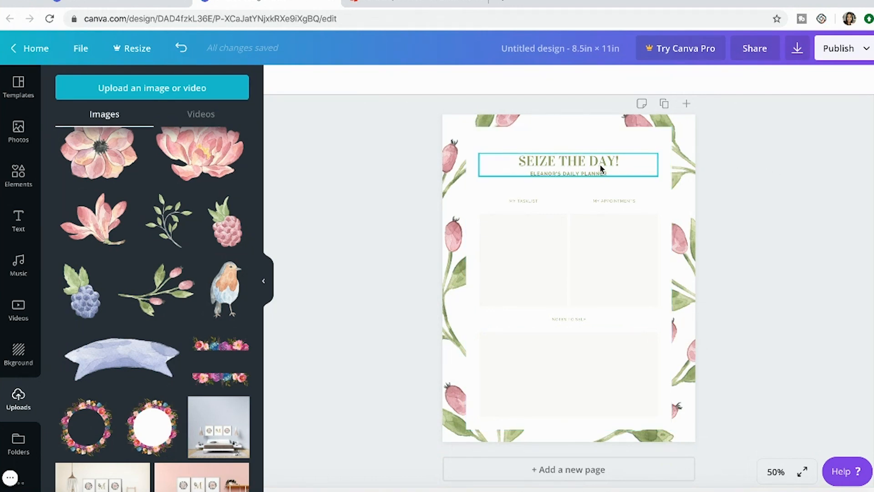
click(567, 164)
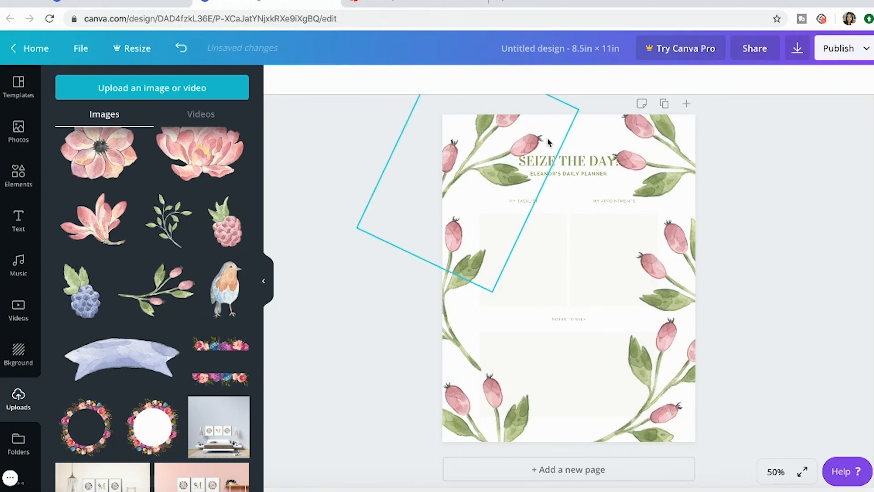
Undo the last layering change and bring the top-left sprig forward.
click(180, 48)
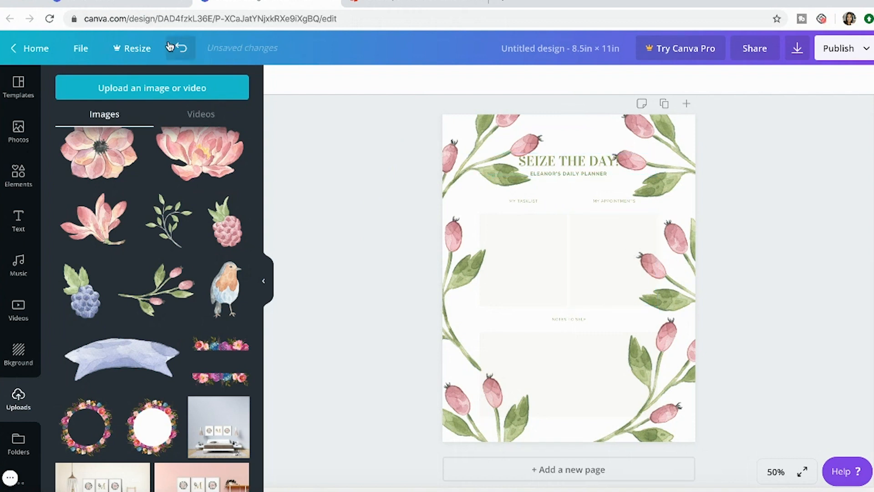
click(180, 47)
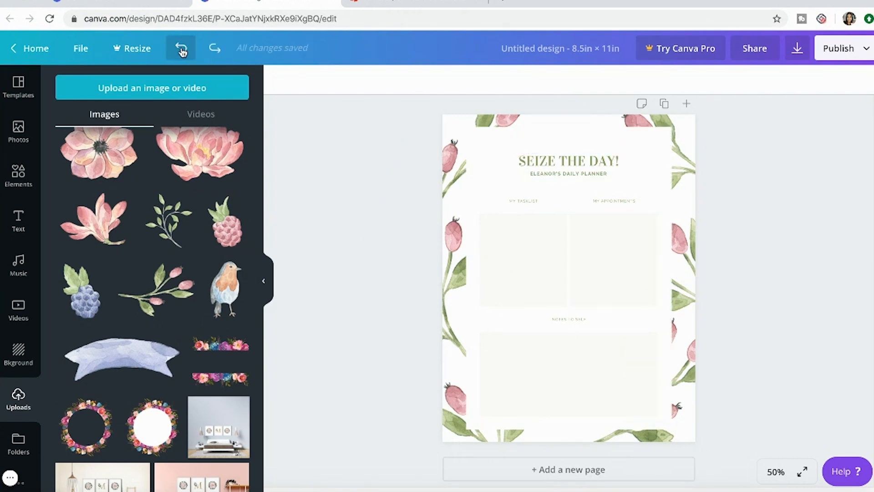
click(568, 161)
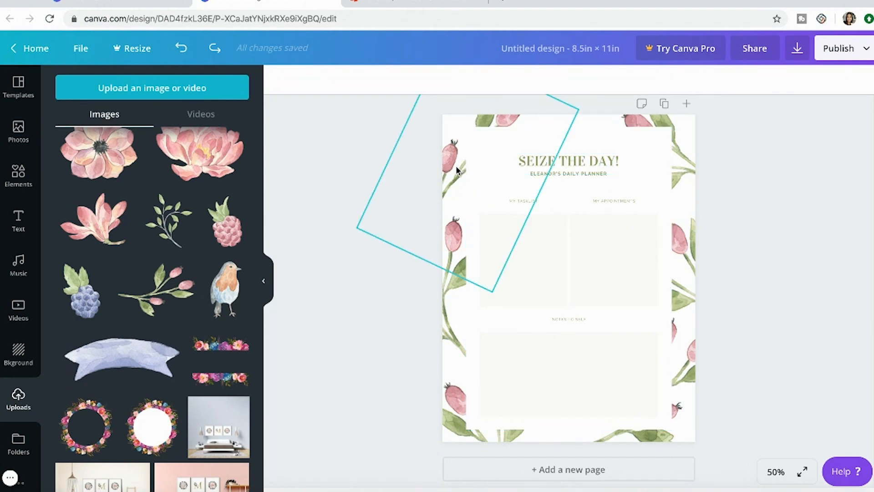
right_click(457, 171)
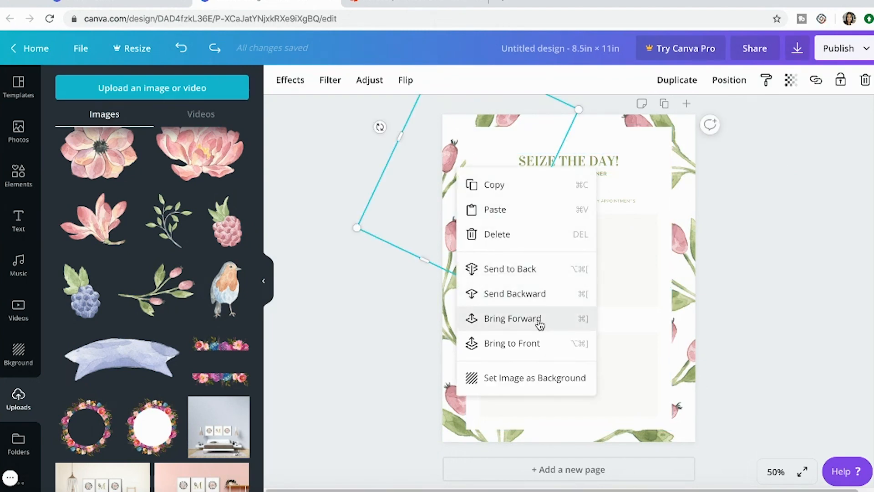
click(511, 318)
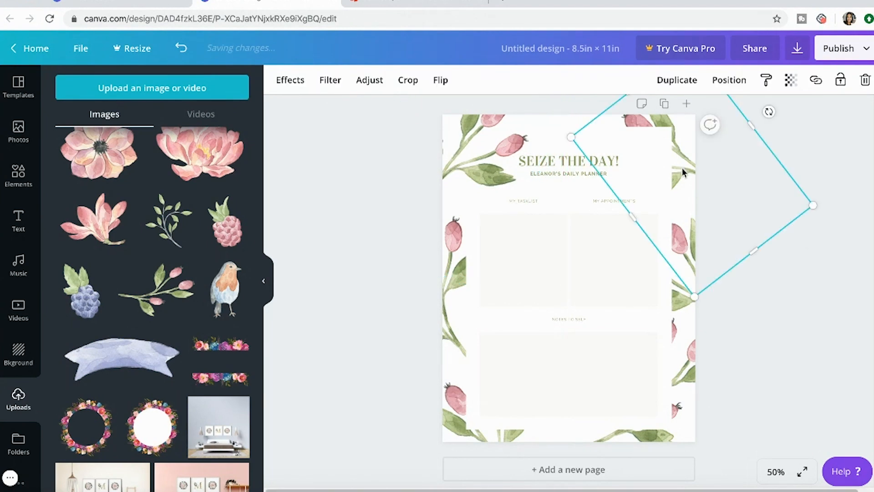
Bring the top-right sprig to the front and place it at the page's top-right corner.
right_click(683, 173)
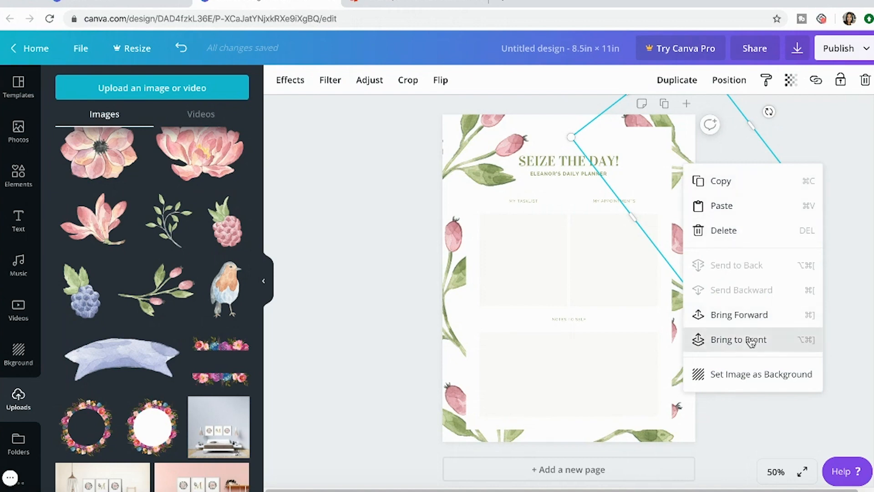
click(738, 340)
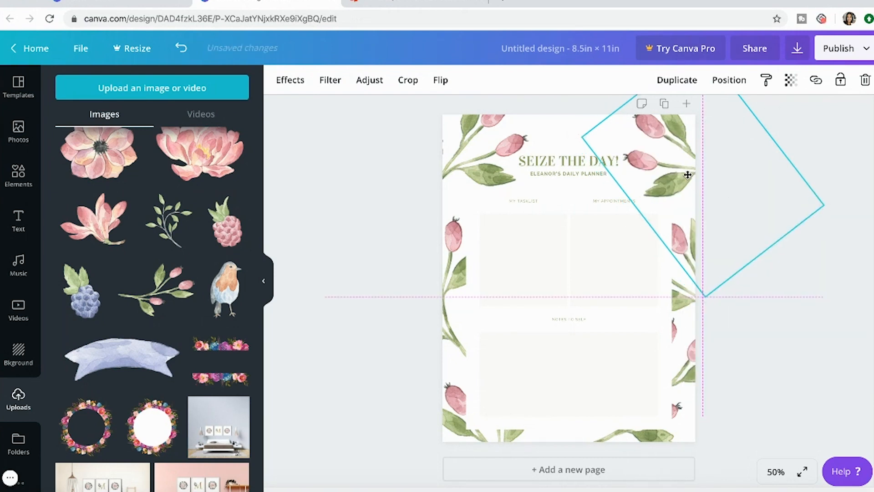
click(568, 164)
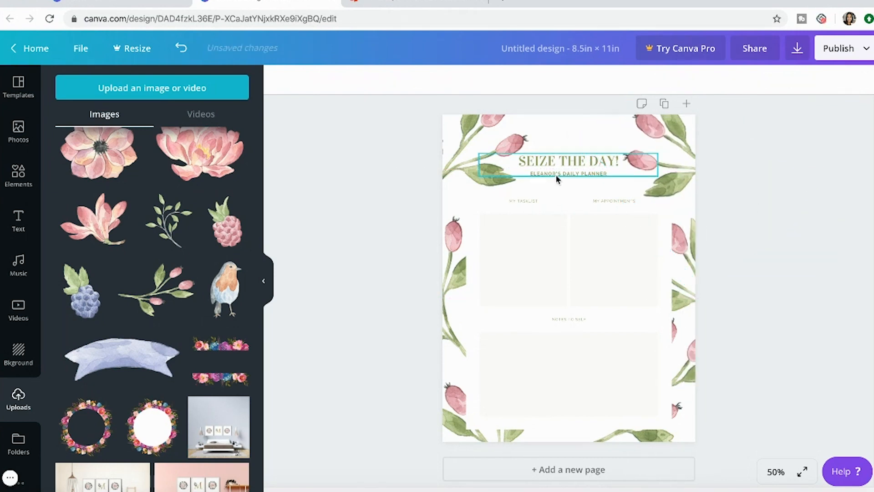
click(657, 167)
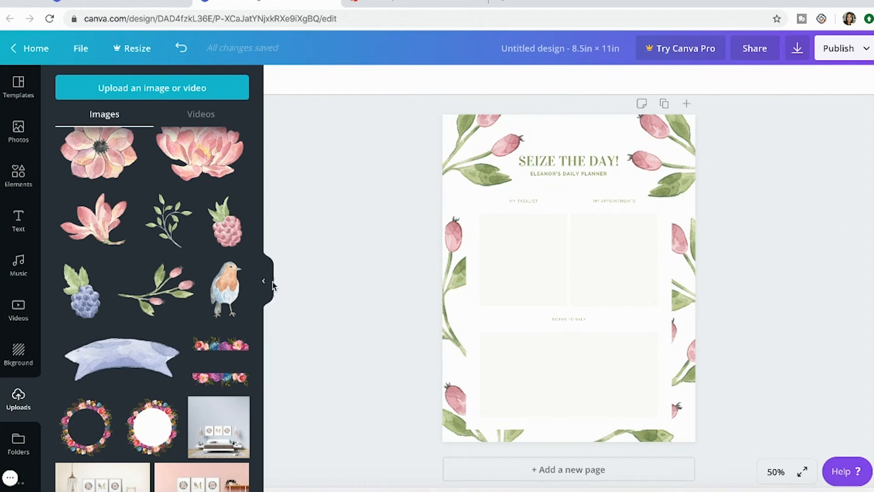
mouse_move(167, 295)
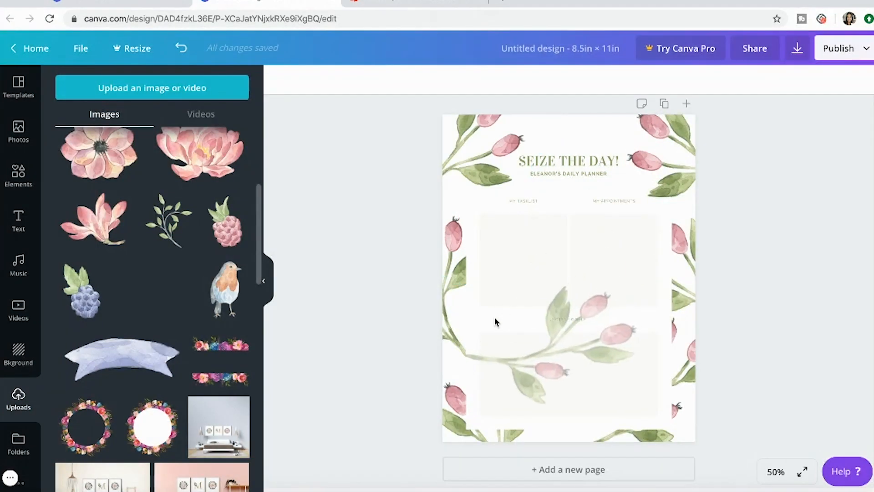
Add another rose-hip sprig above the title.
click(557, 362)
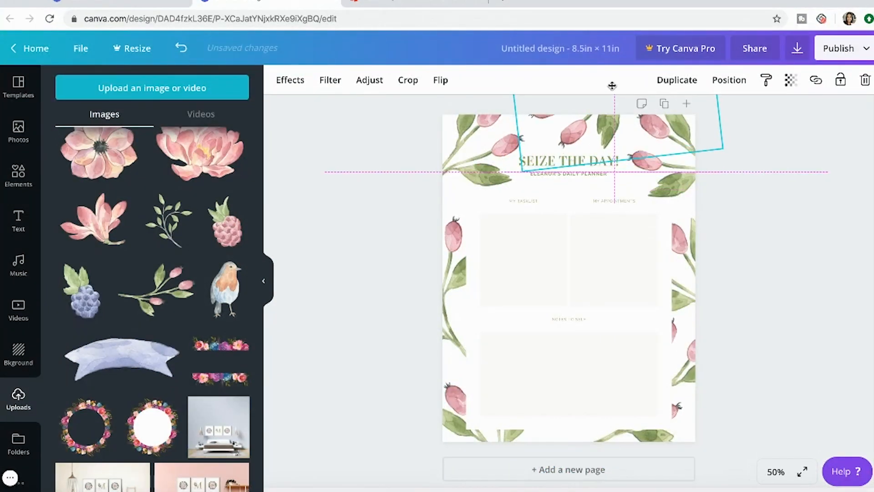
click(770, 255)
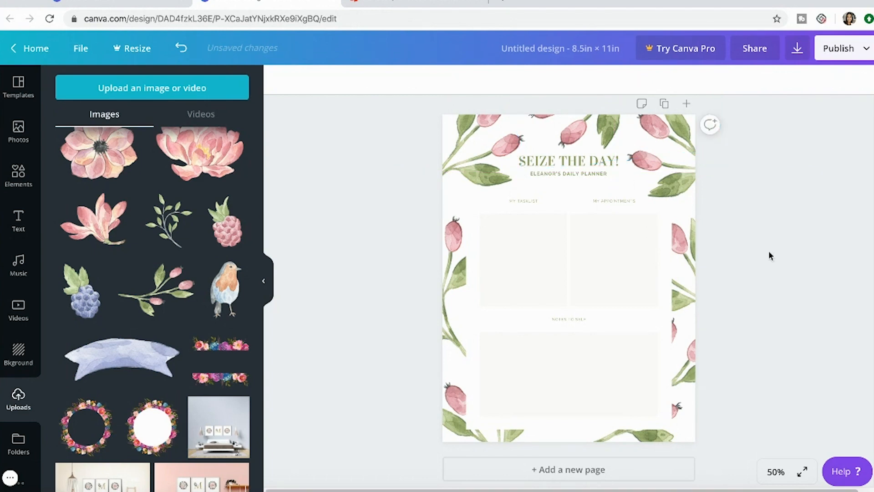
mouse_move(808, 236)
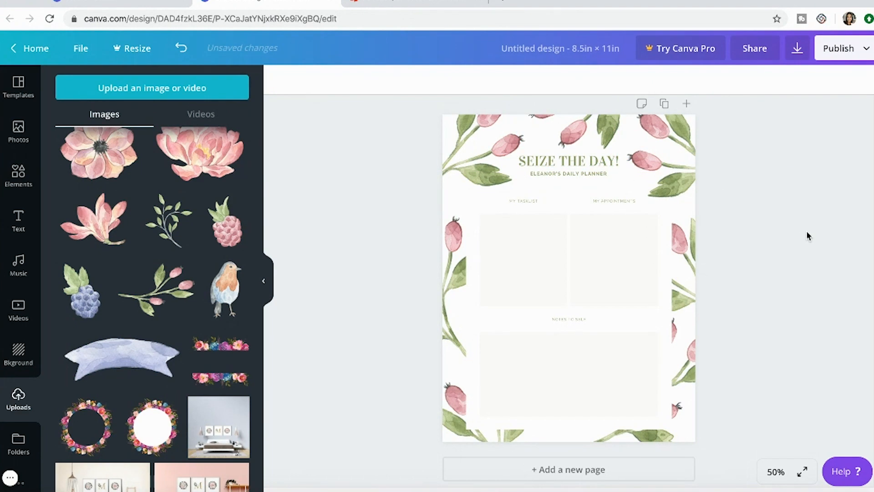
click(568, 162)
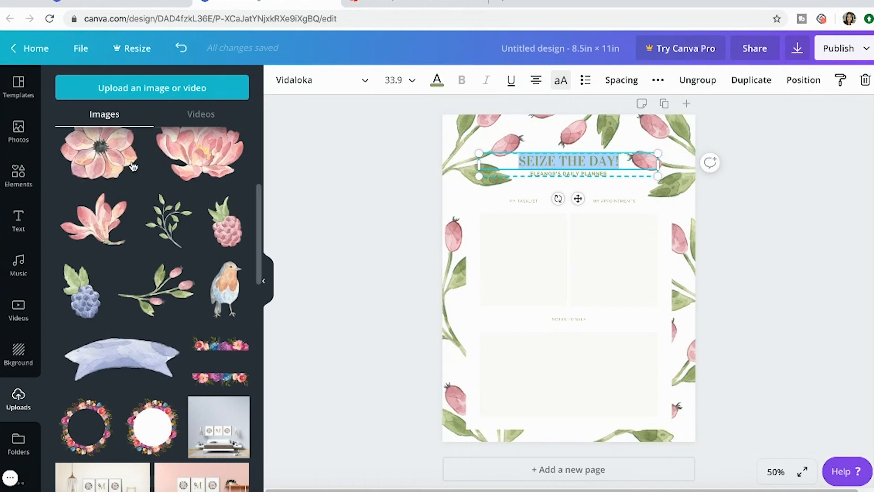
Retype the heading as GOAL PLANNER and rename the design 'GOal Planner'.
click(18, 221)
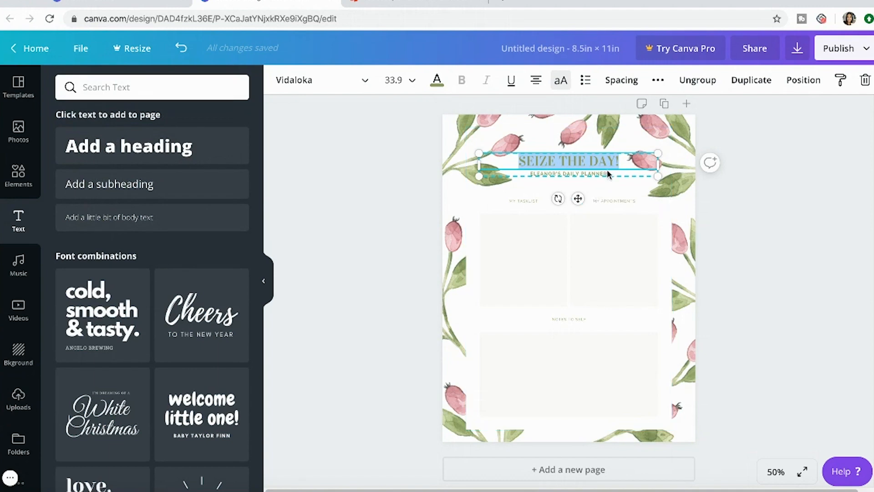
mouse_move(623, 160)
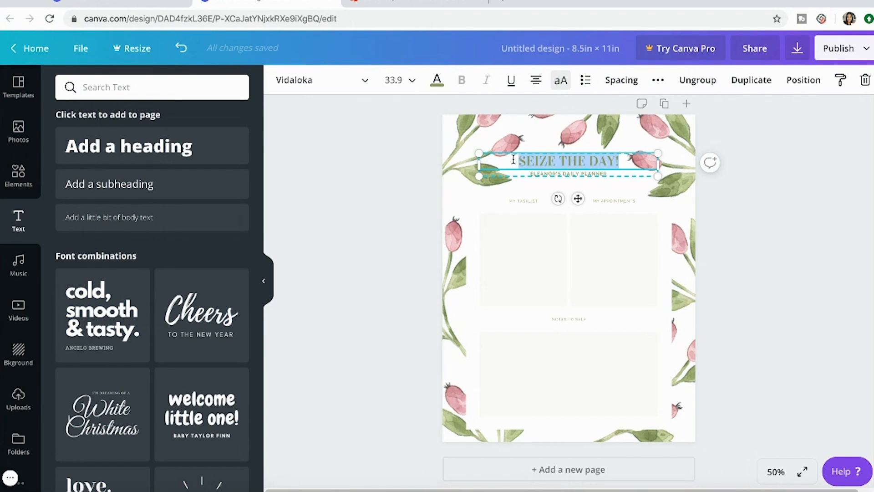
text(GOAL PL)
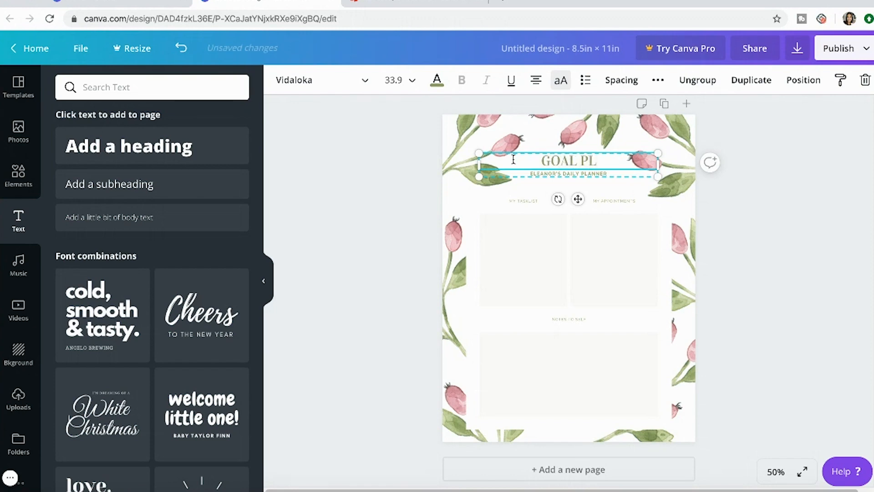
text(ANNER SHE)
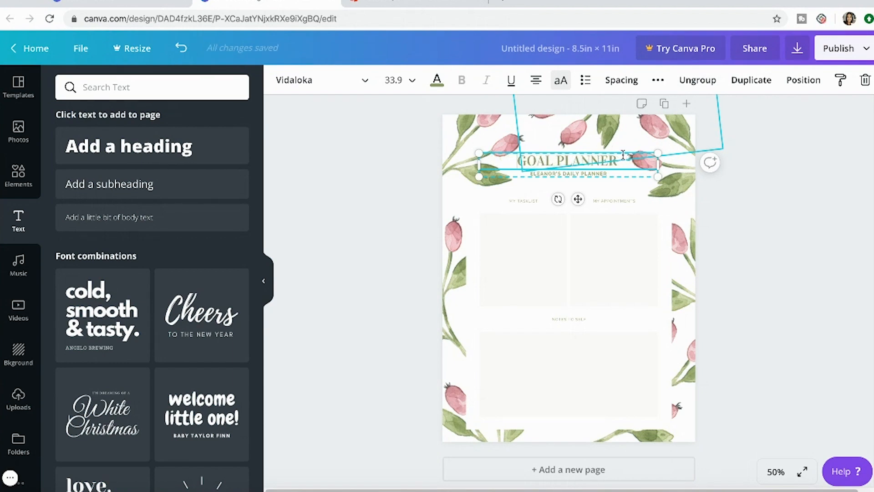
click(568, 174)
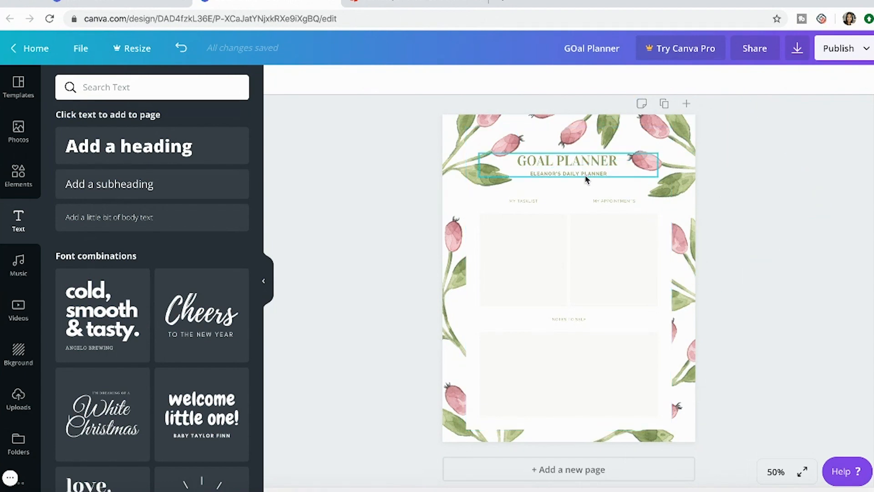
click(568, 173)
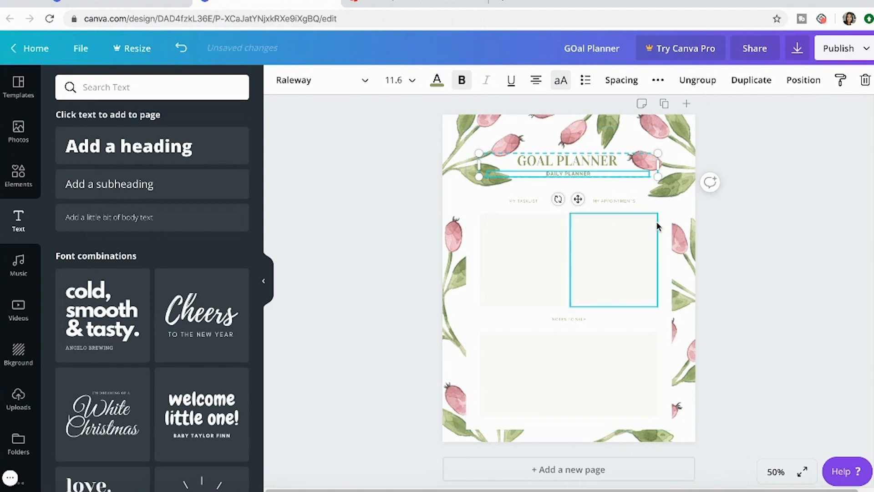
Edit the section label above the left box so it reads MY BIG GOALS.
click(522, 200)
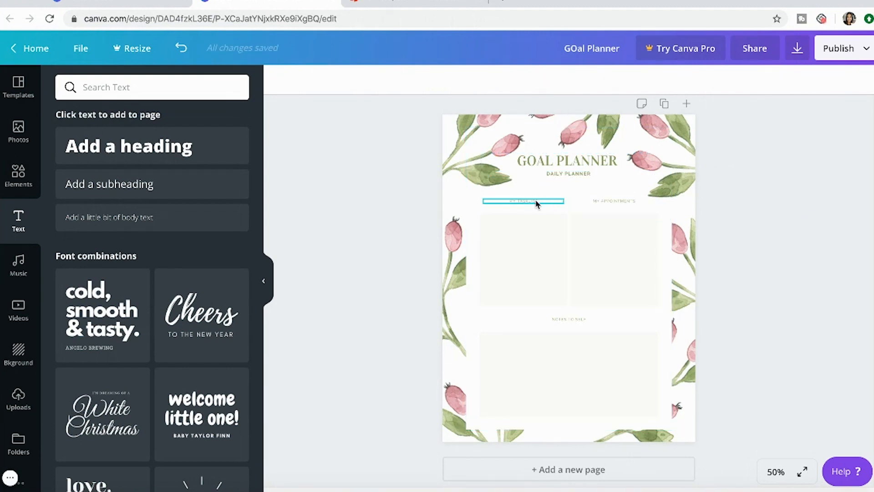
click(522, 201)
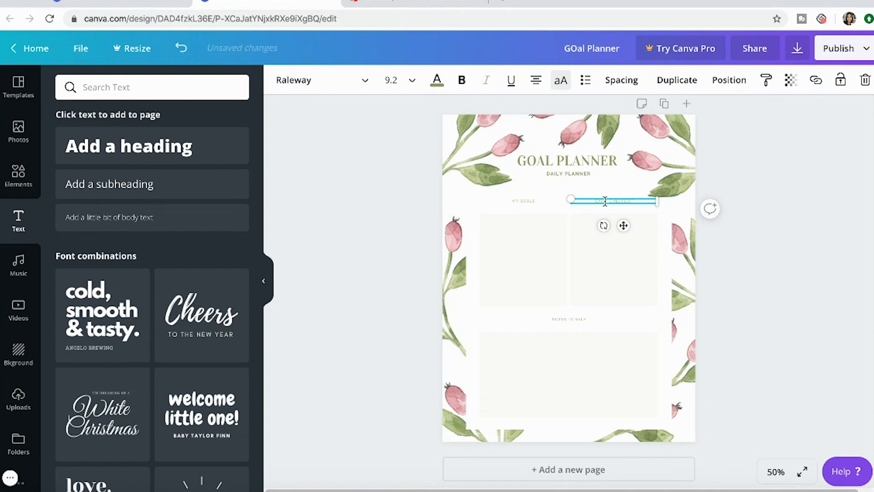
click(522, 260)
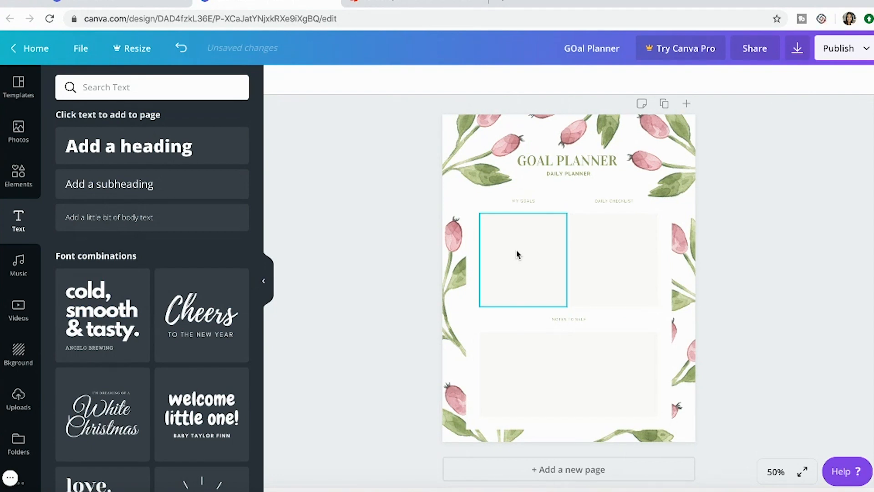
click(613, 258)
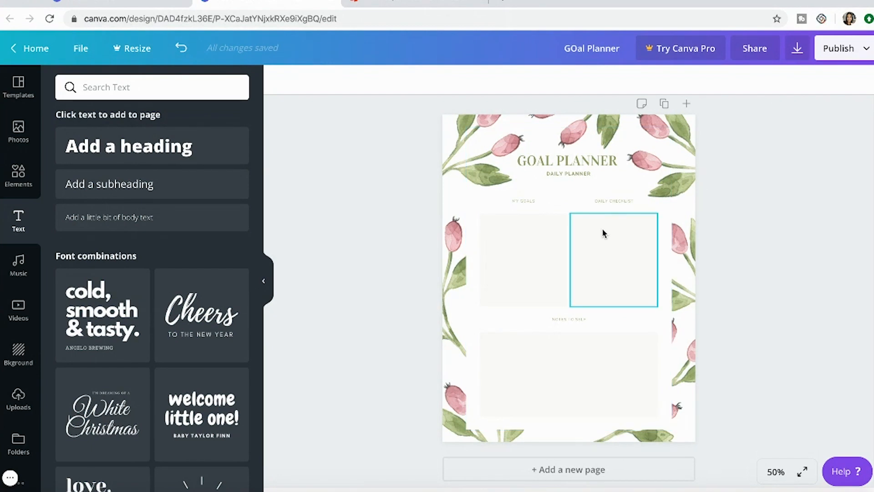
mouse_move(631, 230)
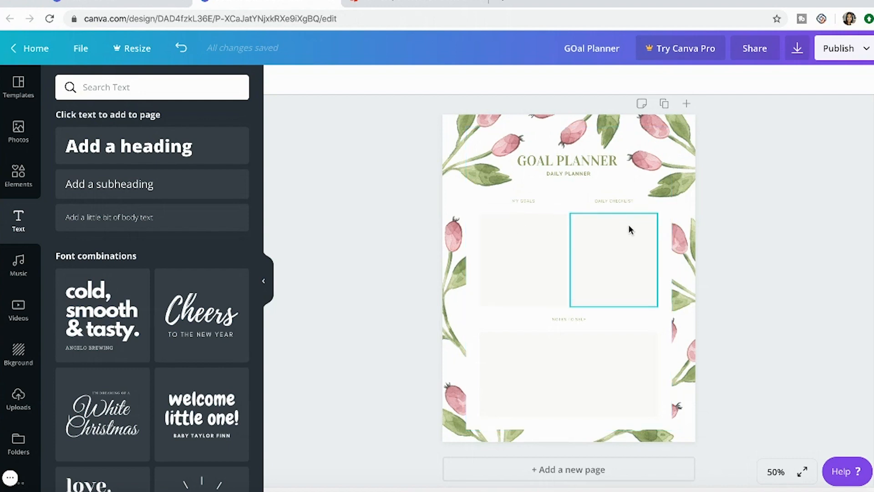
mouse_move(530, 239)
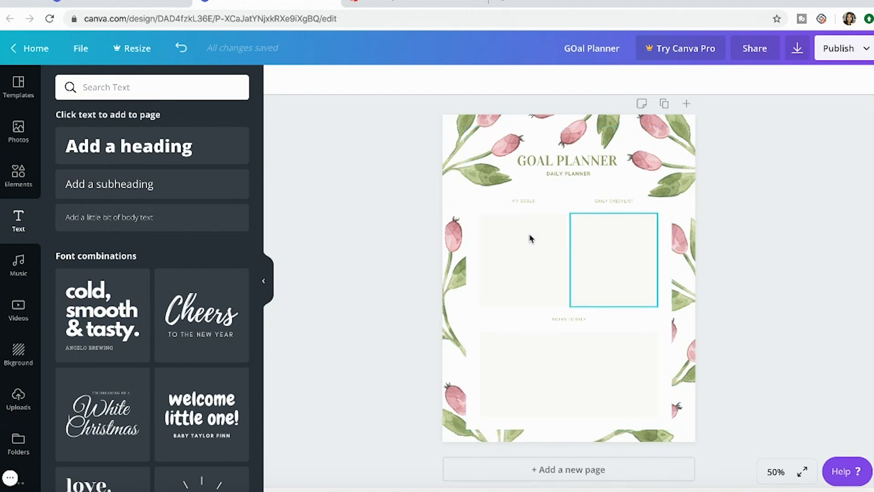
click(521, 201)
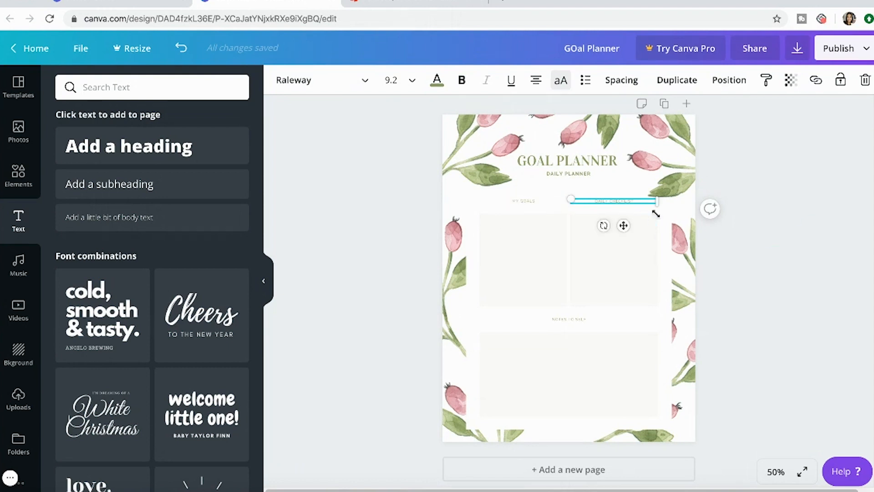
click(613, 259)
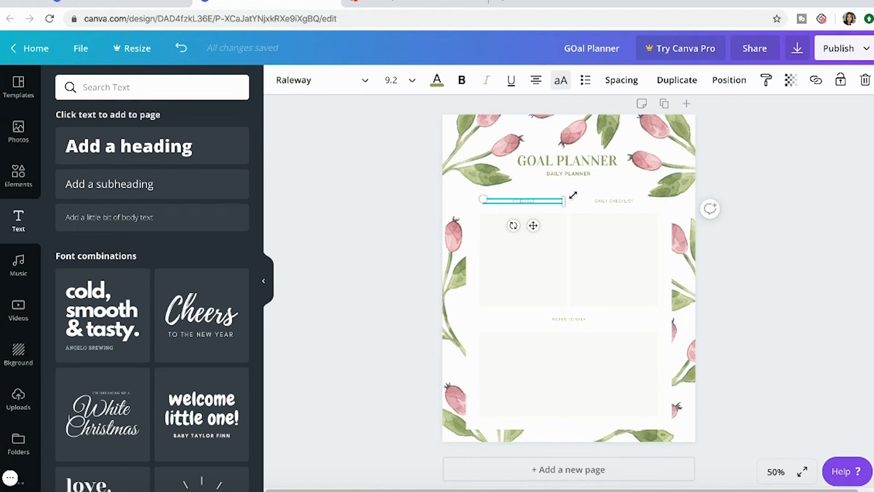
click(620, 186)
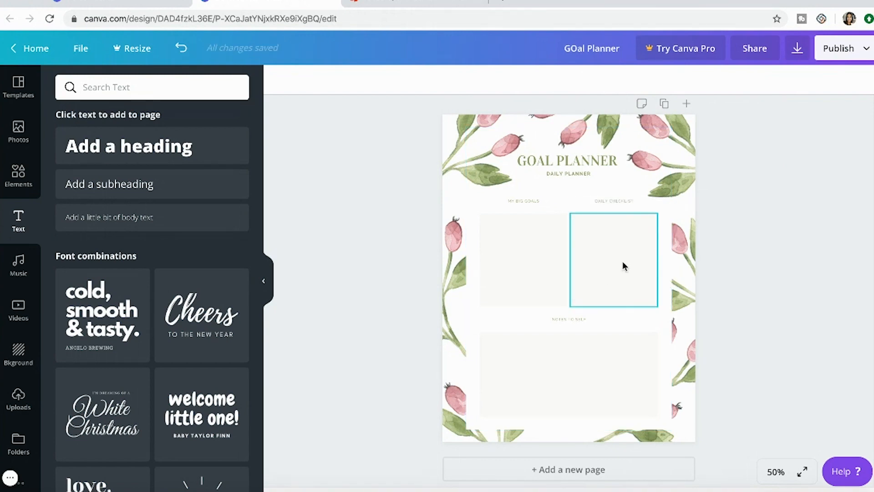
click(761, 309)
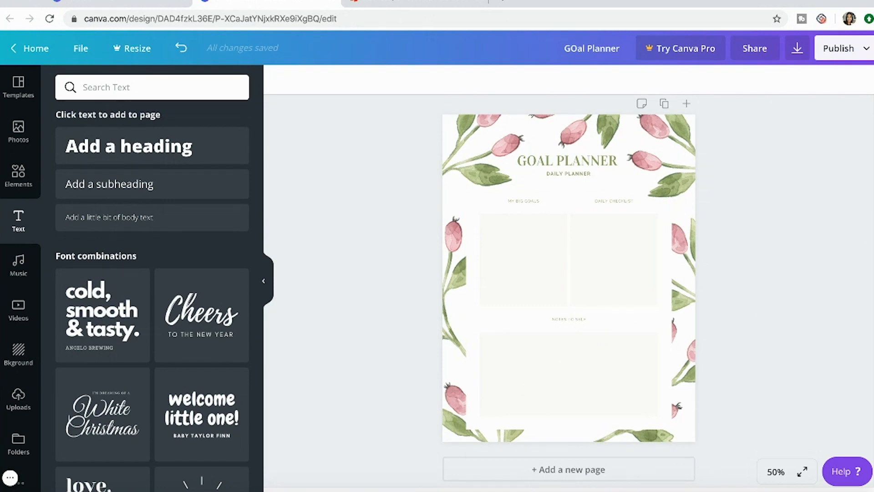
click(797, 48)
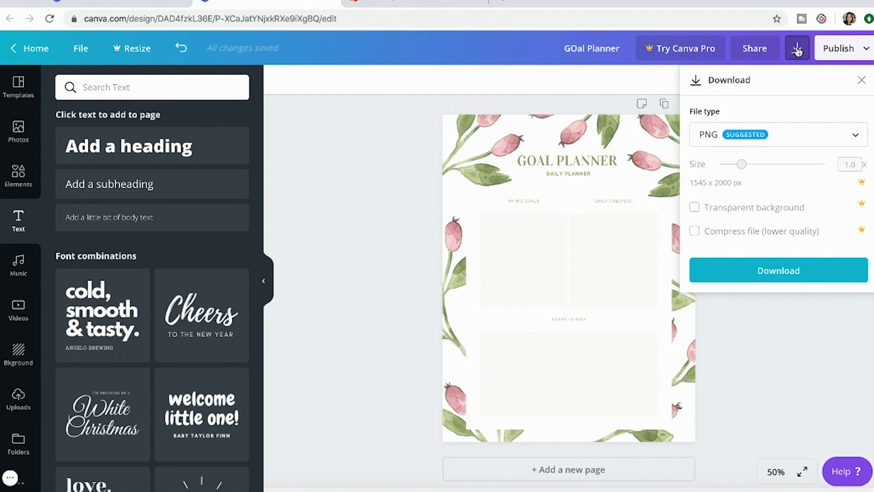
Choose PDF Standard as the file type and download the Goal Planner design.
click(777, 135)
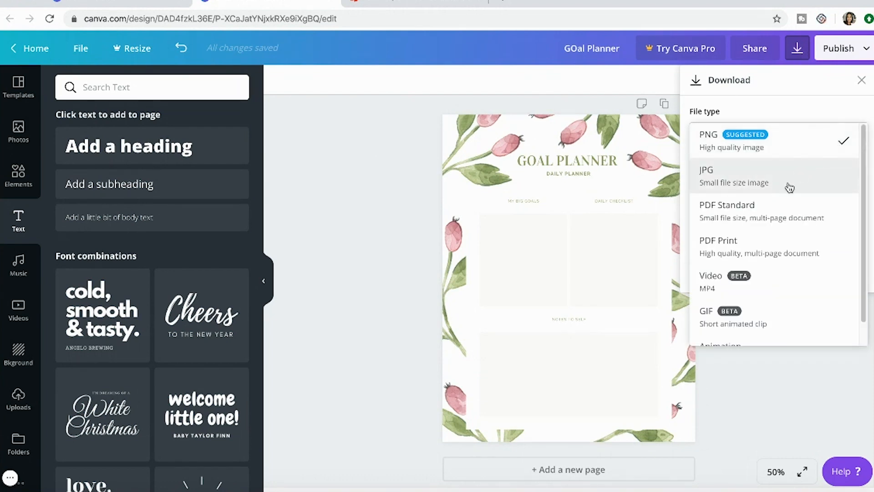
mouse_move(819, 218)
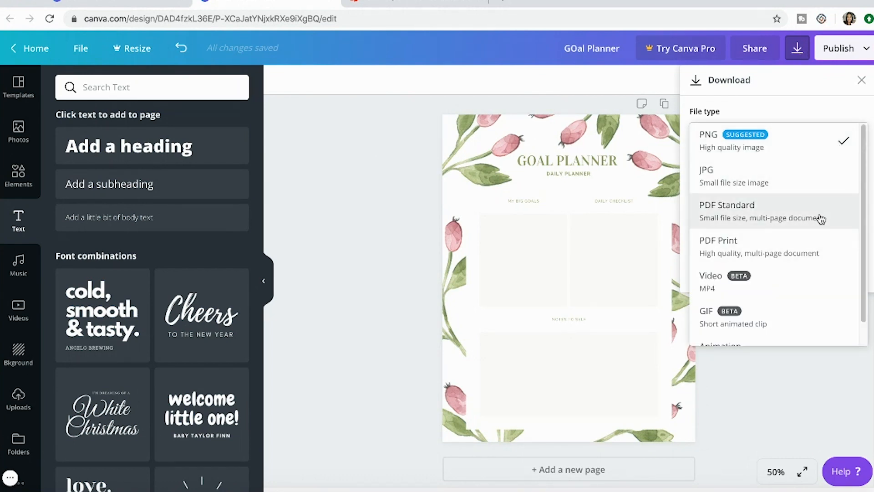
mouse_move(825, 228)
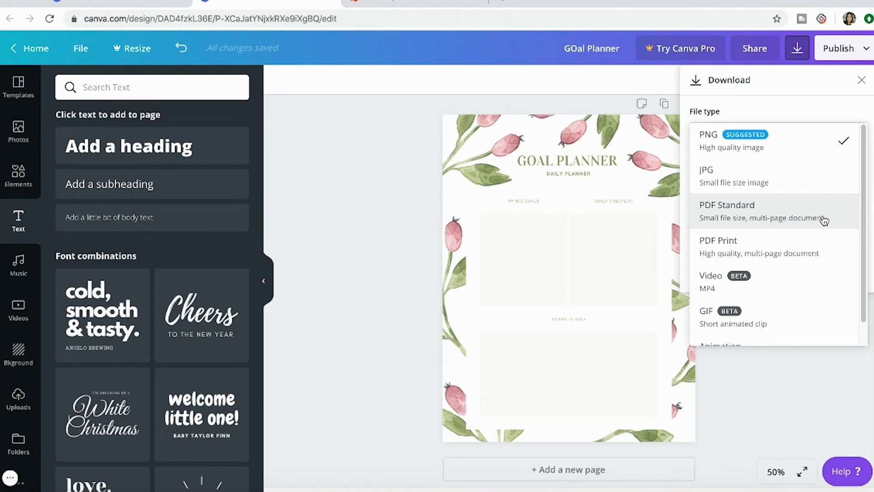
mouse_move(817, 243)
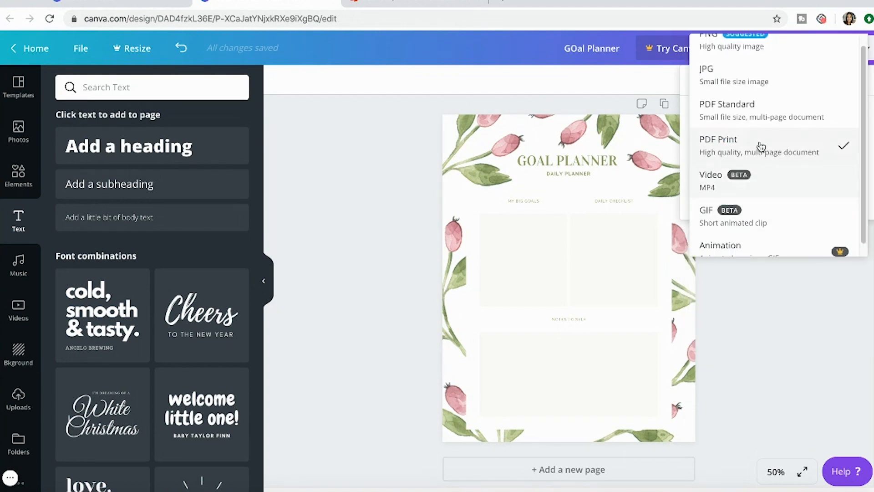
mouse_move(789, 110)
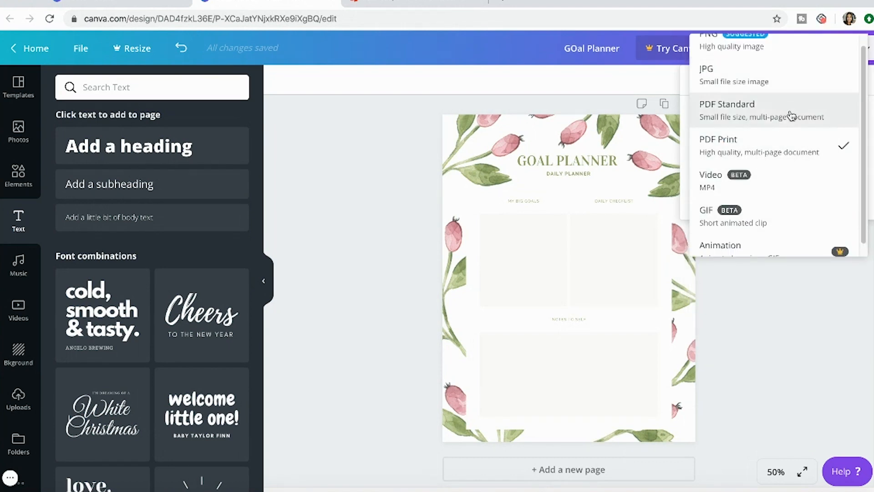
click(727, 104)
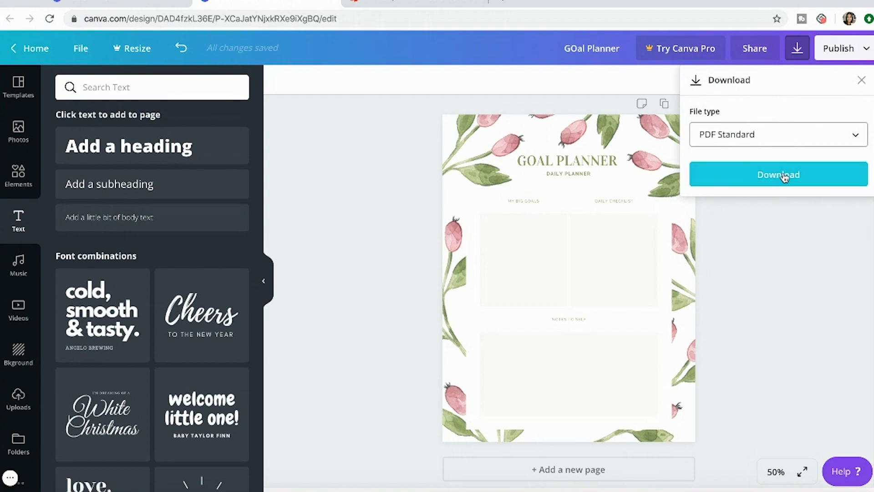
mouse_move(778, 174)
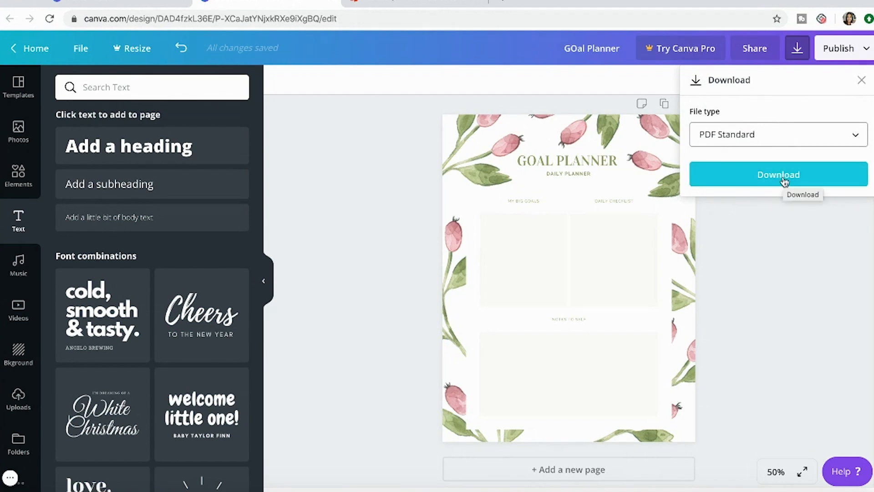
click(777, 173)
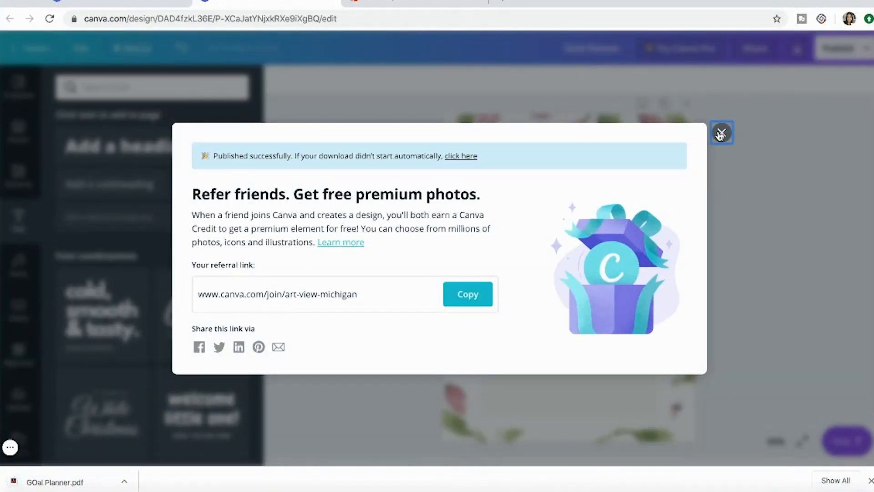
Close the 'Refer friends' pop-up after the PDF finishes downloading.
click(720, 134)
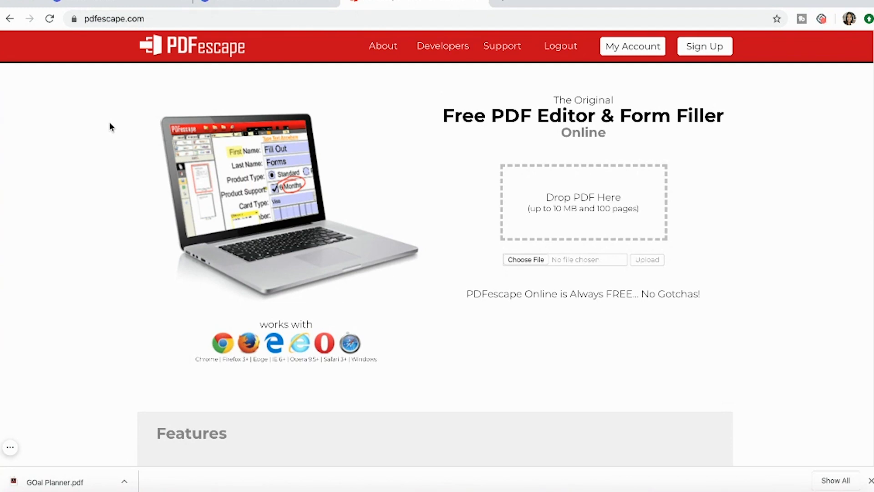
mouse_move(813, 226)
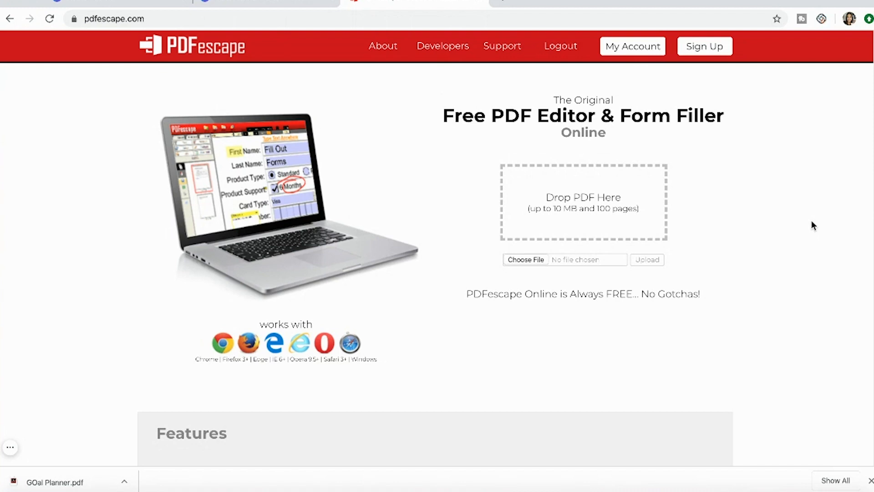
mouse_move(578, 207)
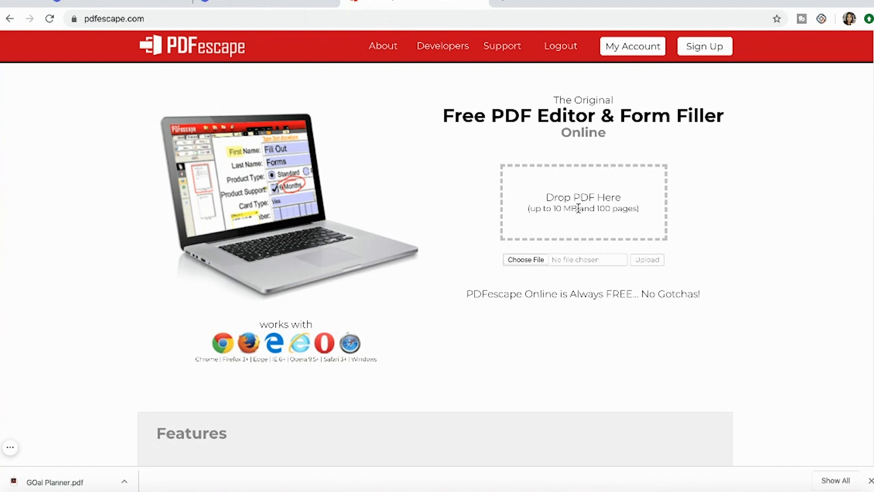
mouse_move(543, 264)
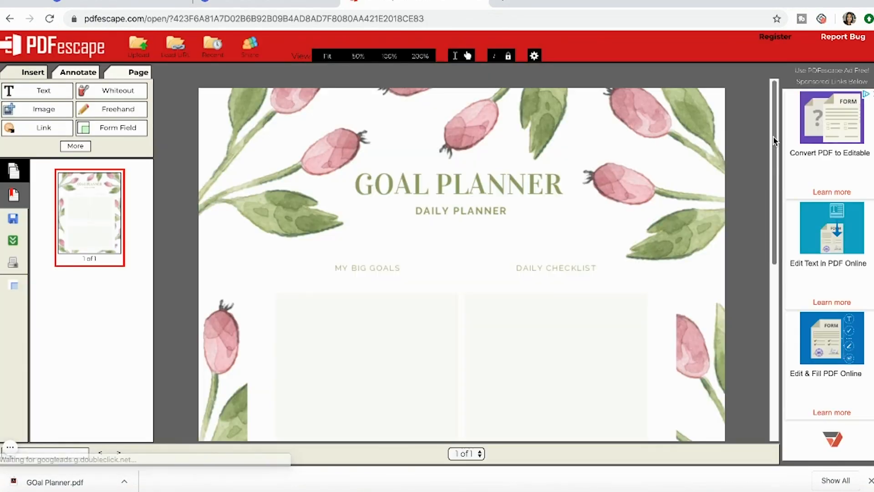
scroll(down, 3)
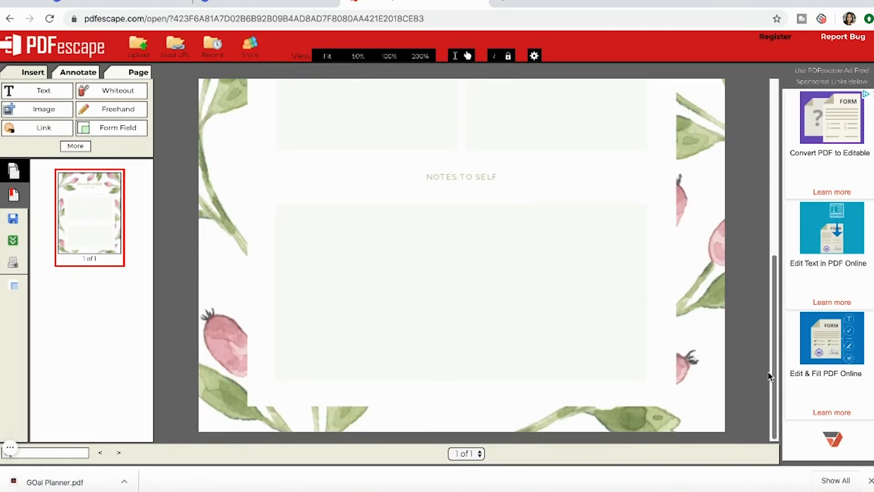
scroll(up, 3)
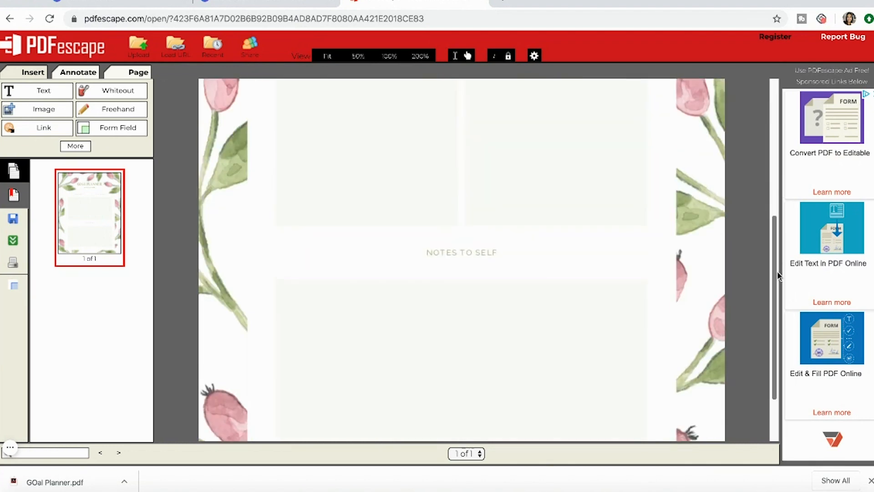
scroll(up, 3)
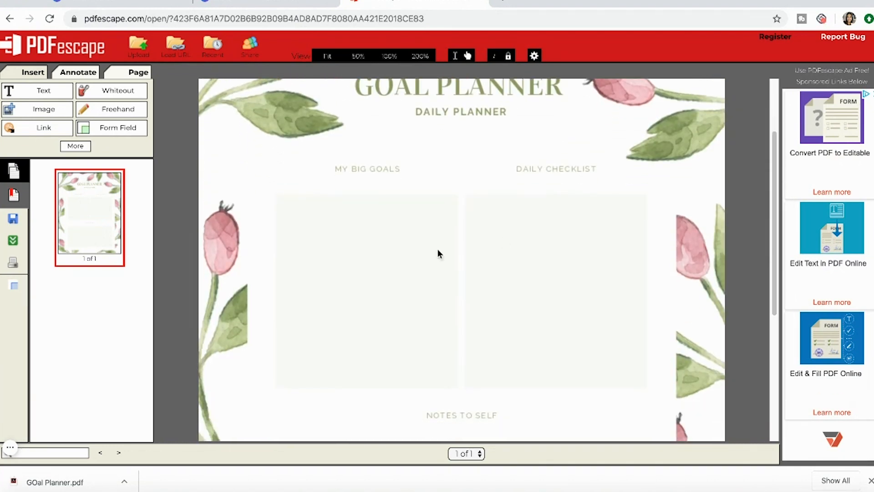
mouse_move(101, 218)
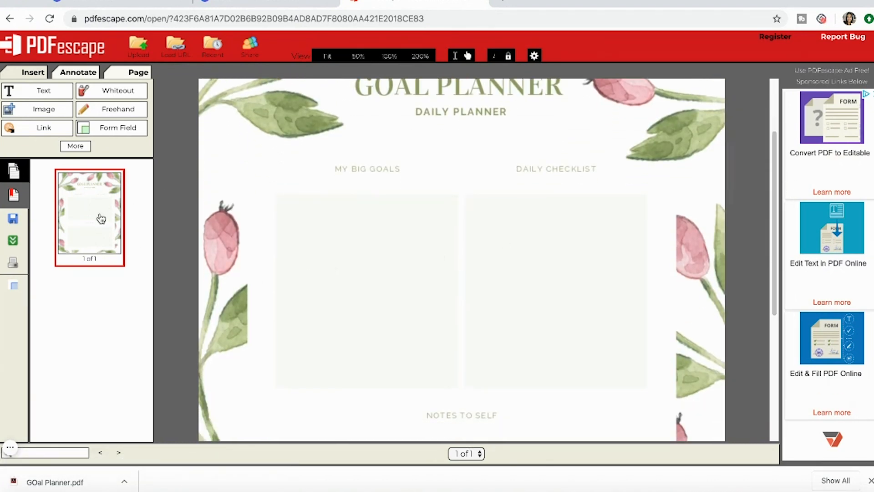
scroll(up, 3)
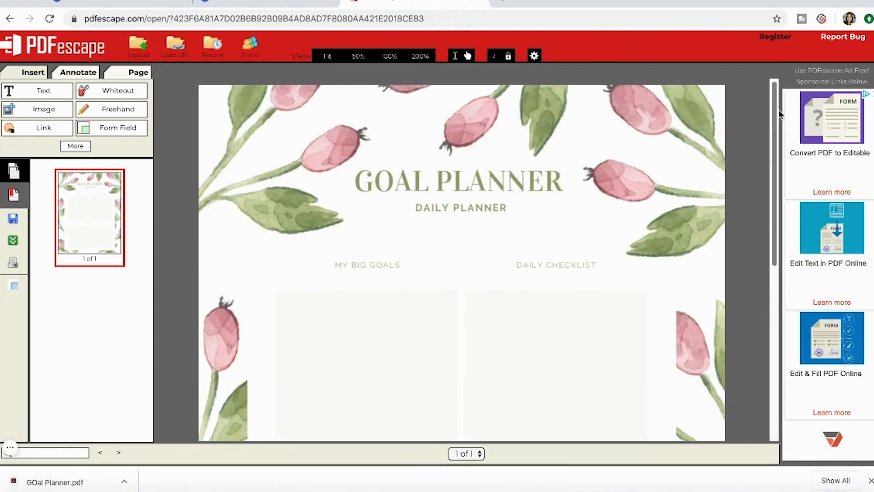
scroll(down, 3)
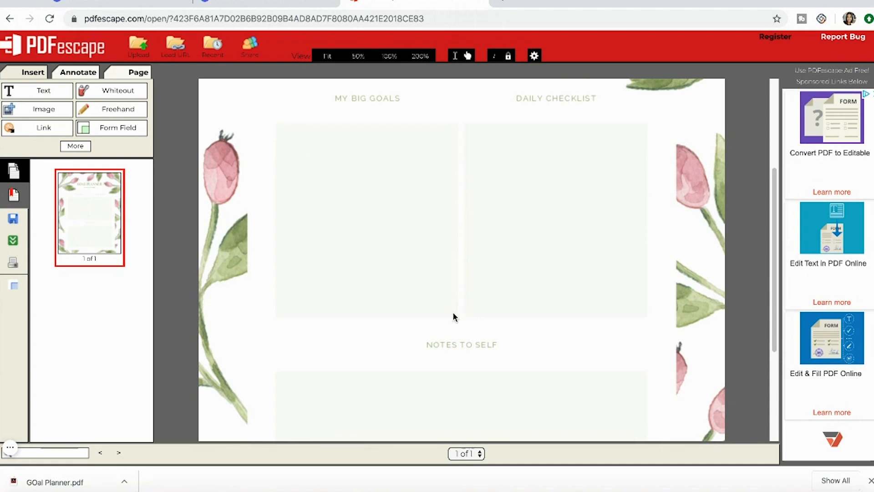
mouse_move(651, 315)
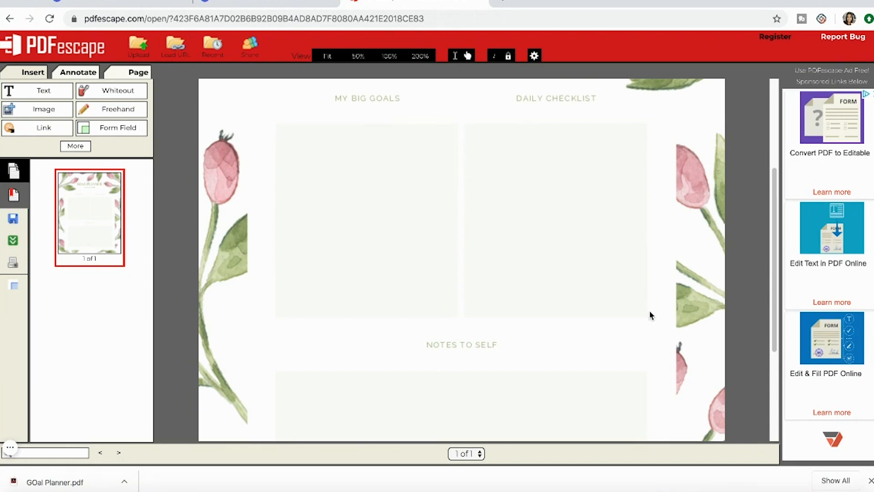
scroll(down, 3)
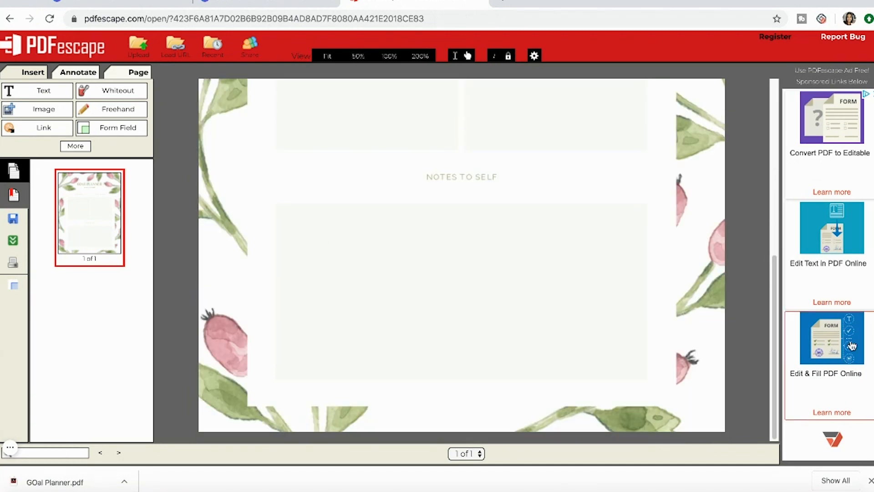
scroll(up, 3)
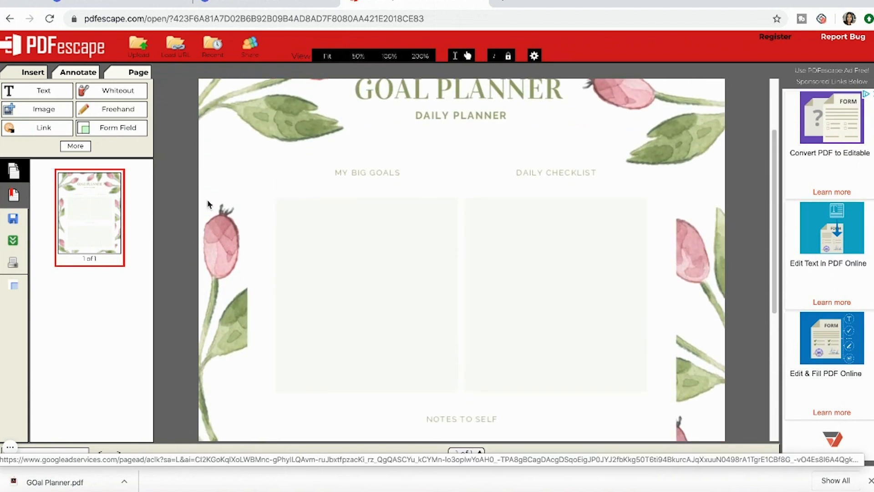
mouse_move(118, 127)
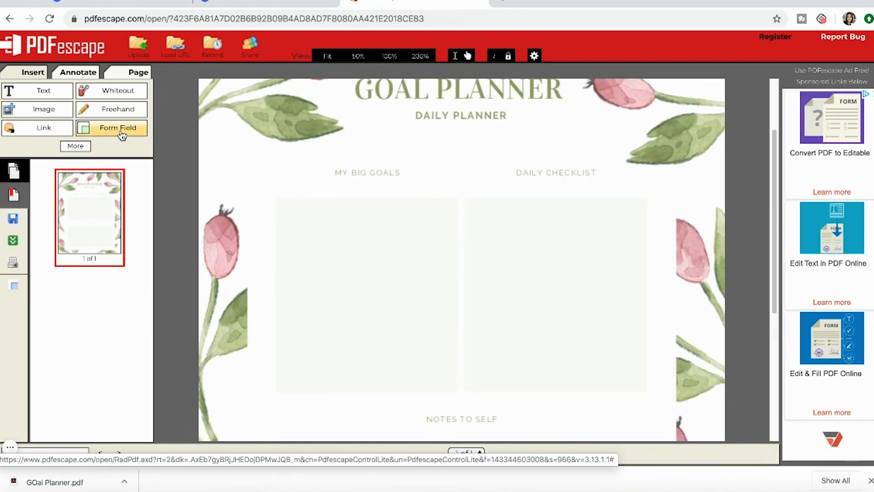
Create multi-line Text Paragraph form fields over the My Big Goals and Daily Checklist boxes.
click(117, 127)
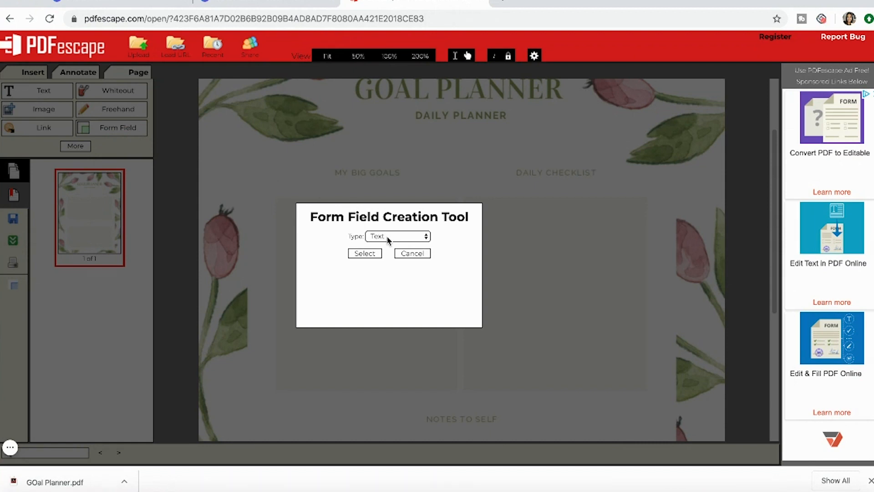
click(397, 236)
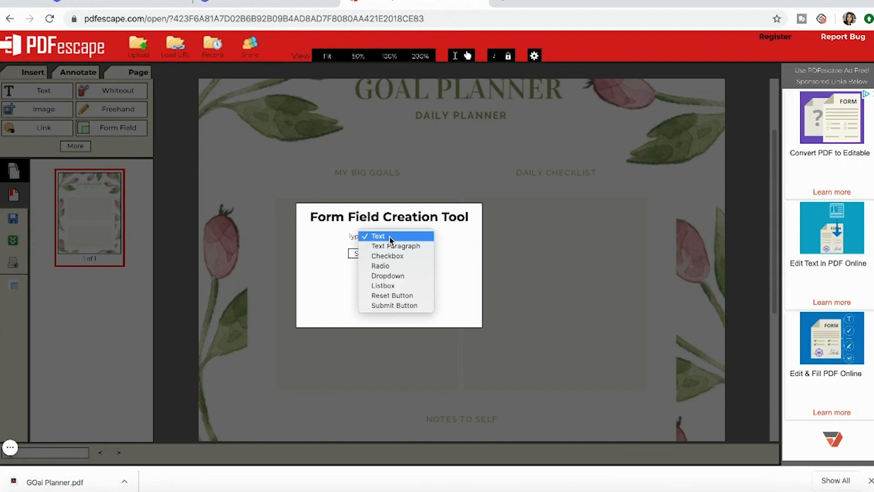
mouse_move(380, 266)
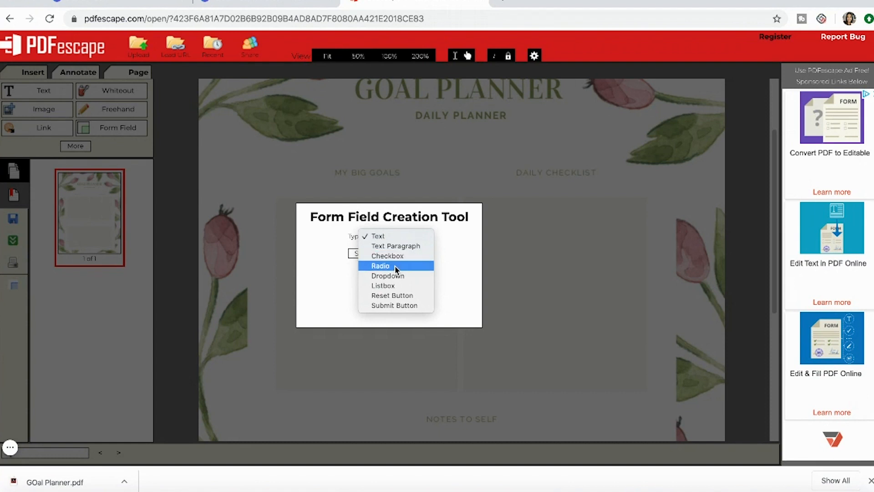
mouse_move(396, 295)
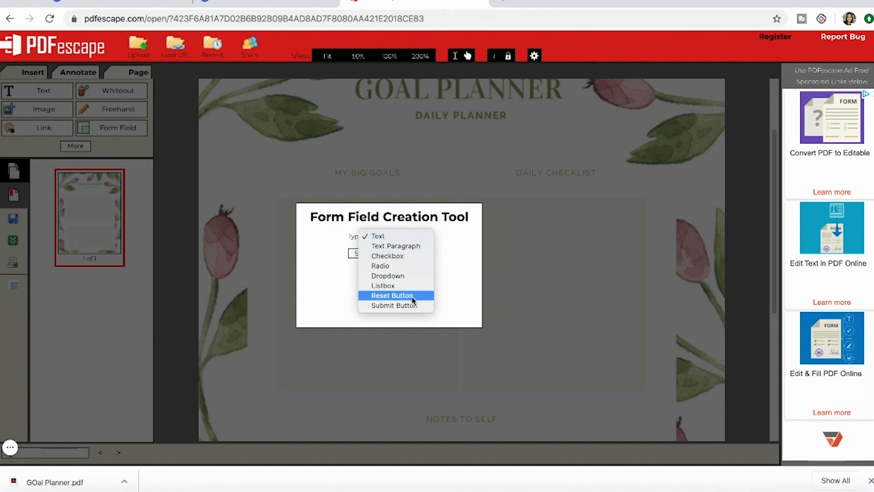
mouse_move(415, 246)
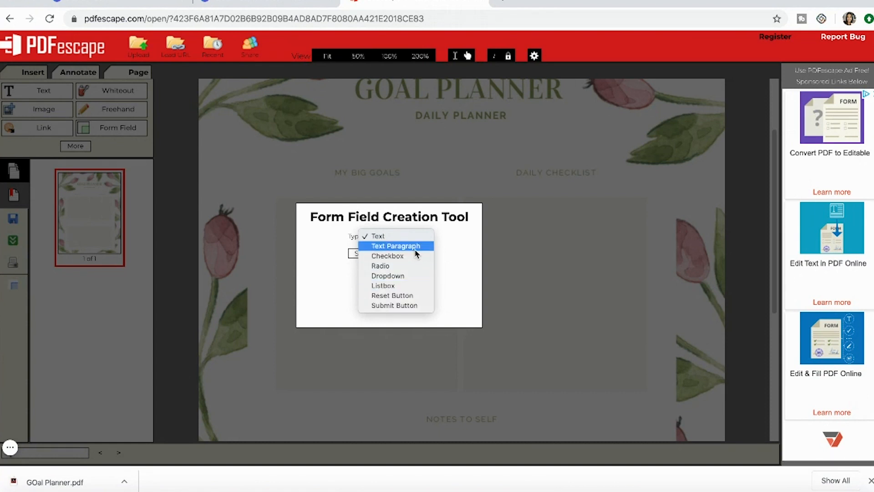
click(395, 246)
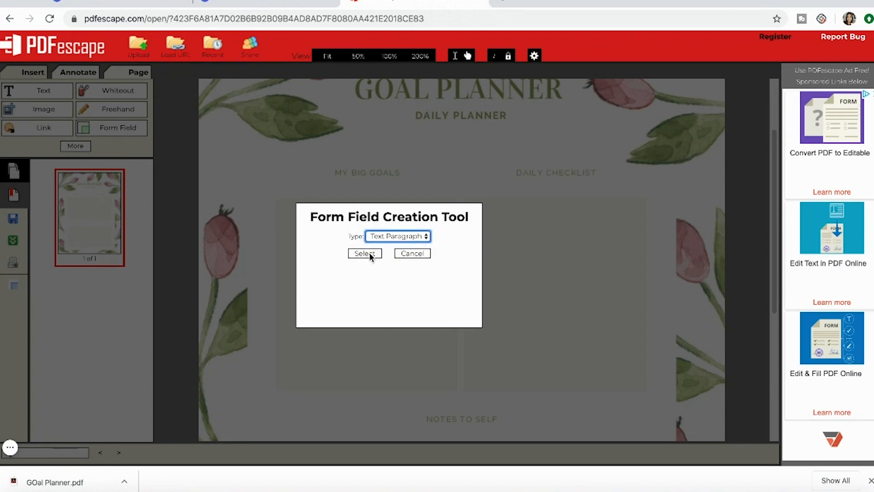
click(365, 253)
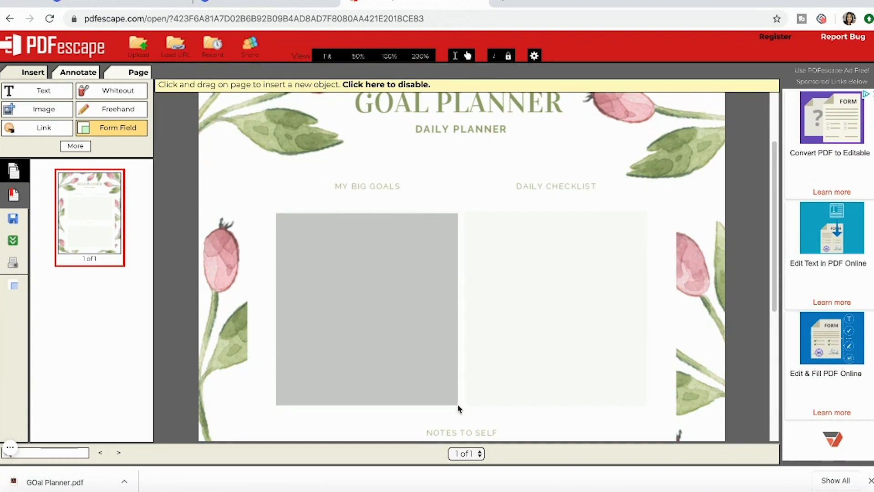
click(366, 308)
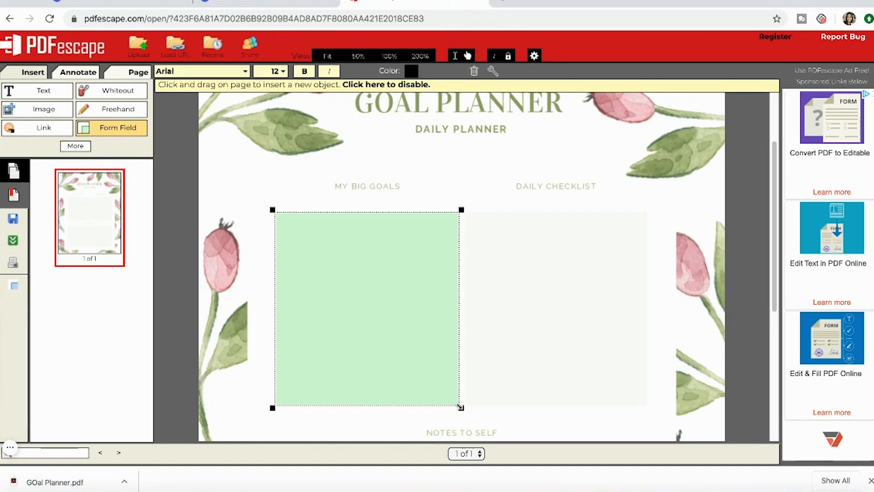
mouse_move(421, 379)
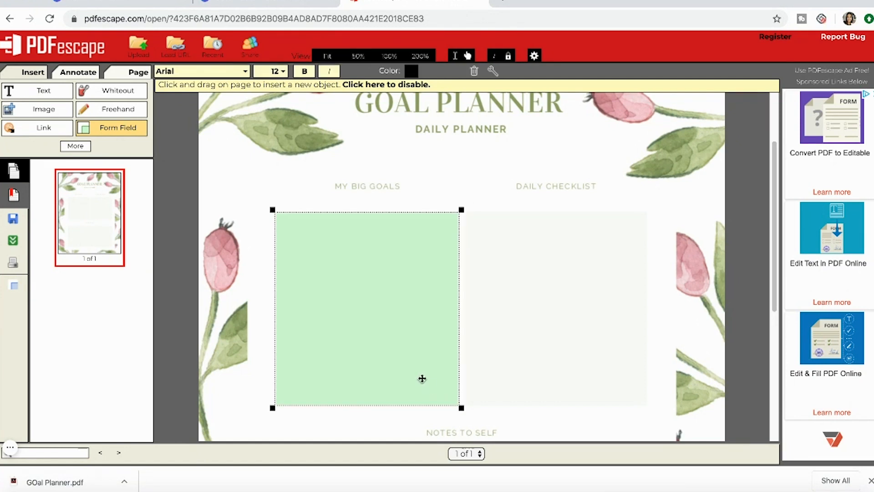
mouse_move(390, 334)
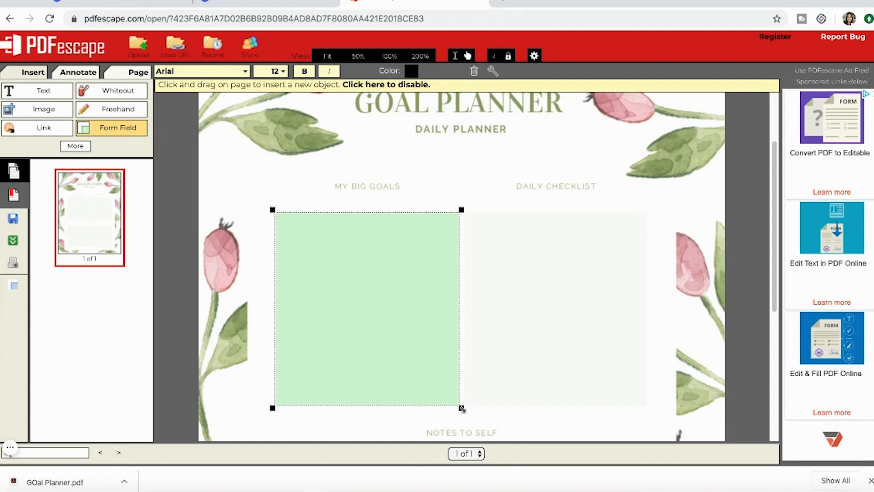
mouse_move(466, 227)
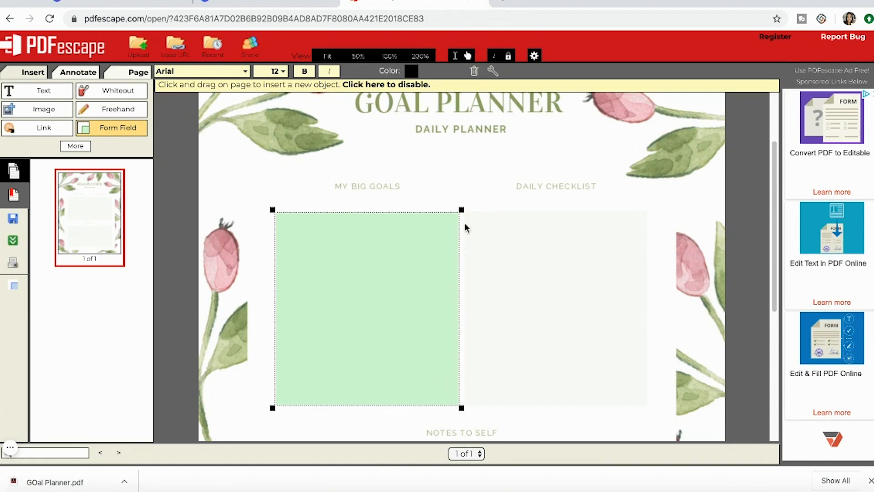
mouse_move(488, 202)
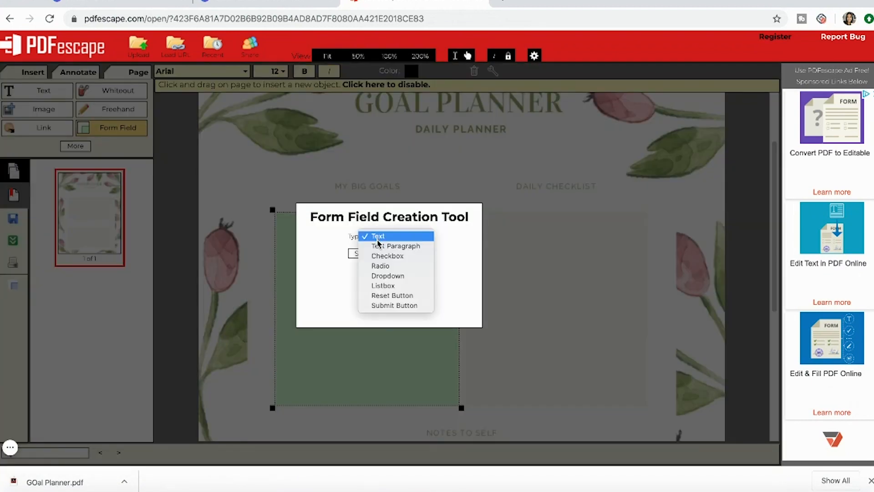
click(378, 236)
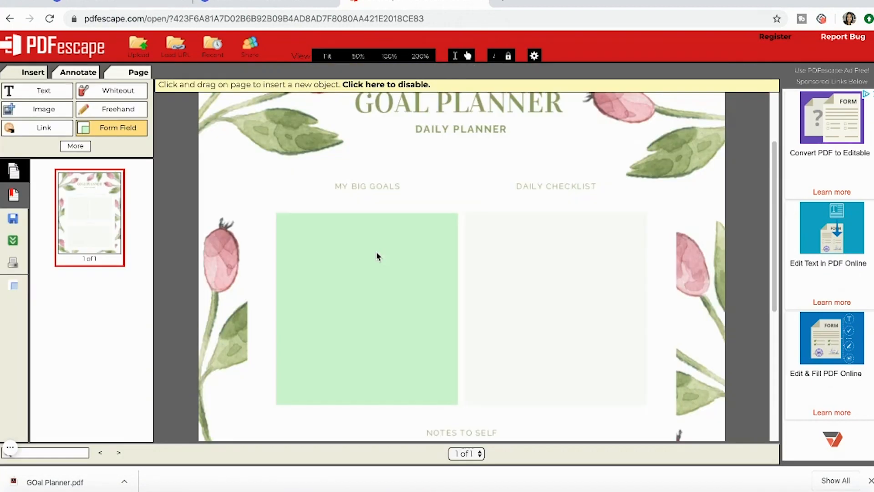
mouse_move(466, 216)
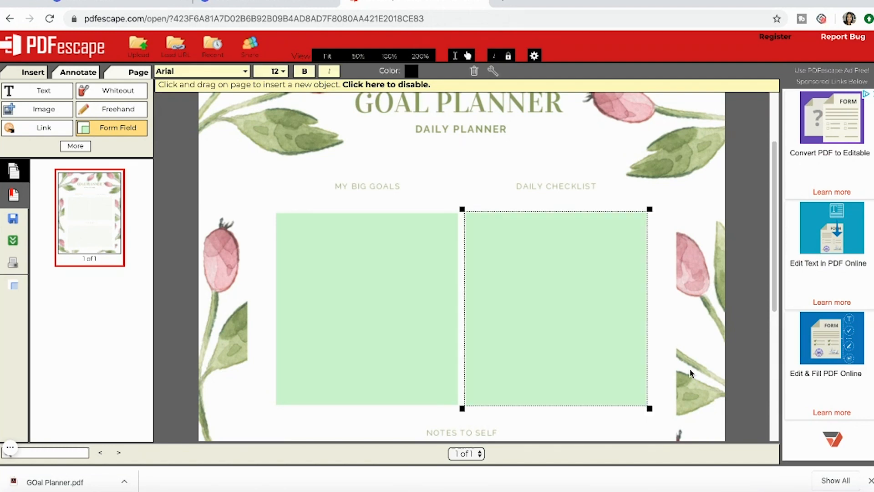
Scroll down the page to add a Text Paragraph field over the Notes to Self box.
scroll(down, 3)
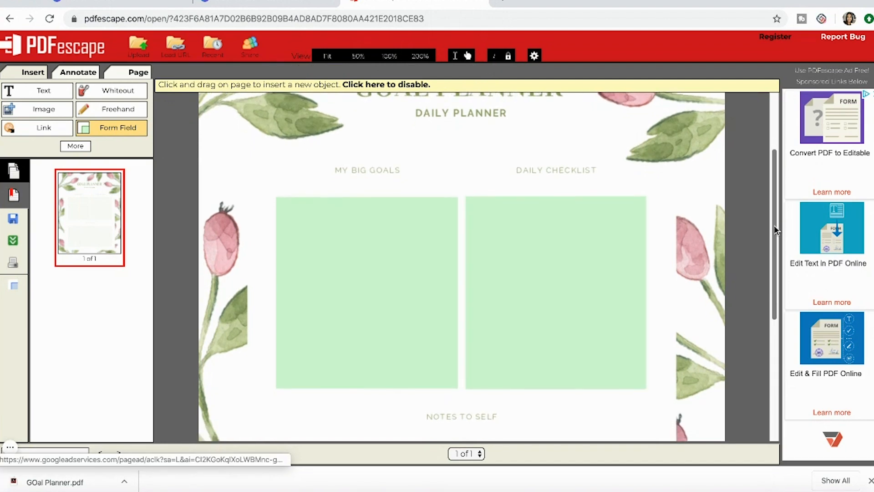
scroll(down, 3)
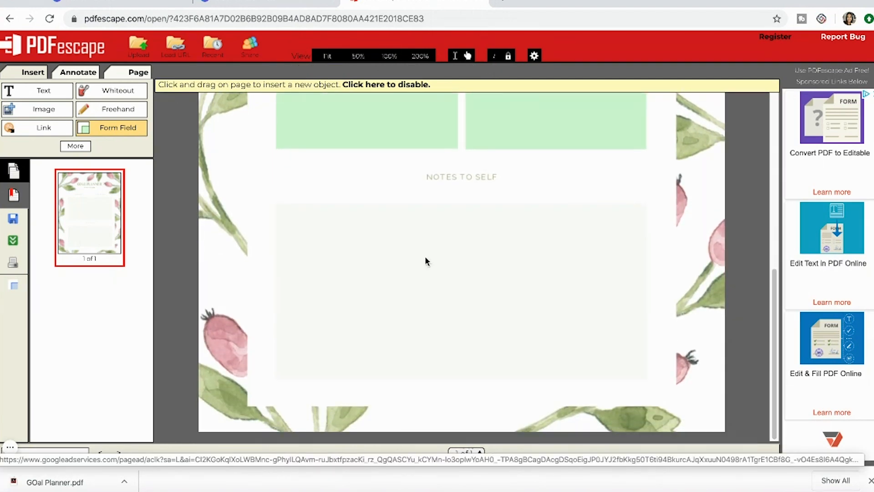
mouse_move(273, 208)
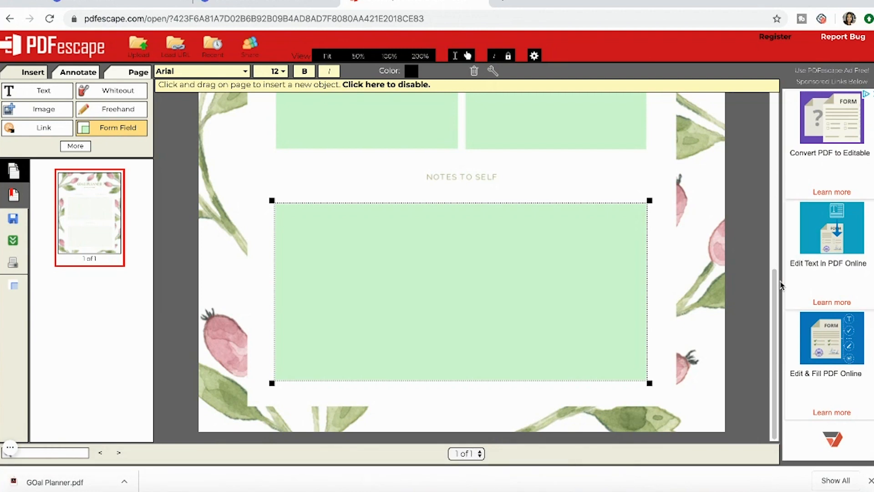
scroll(up, 3)
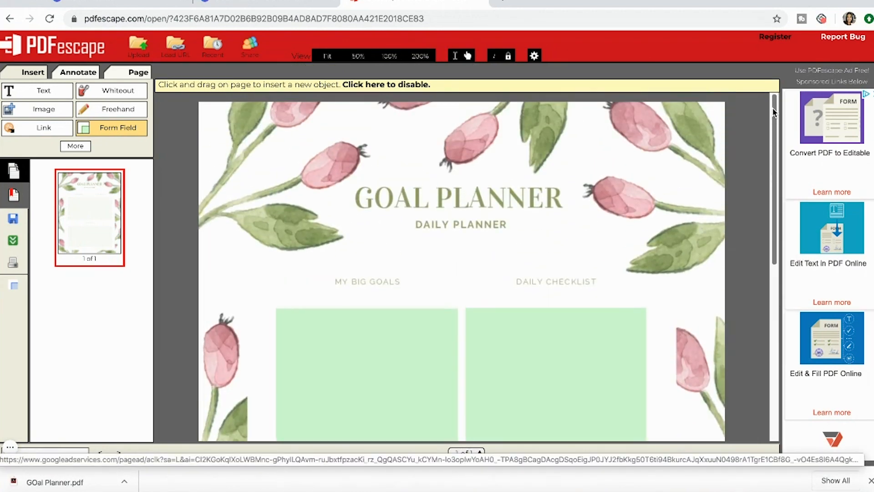
scroll(down, 3)
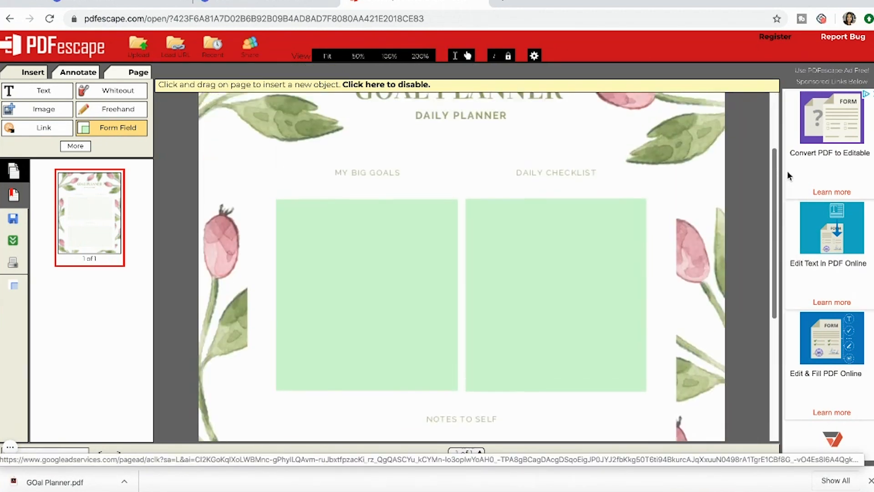
scroll(down, 3)
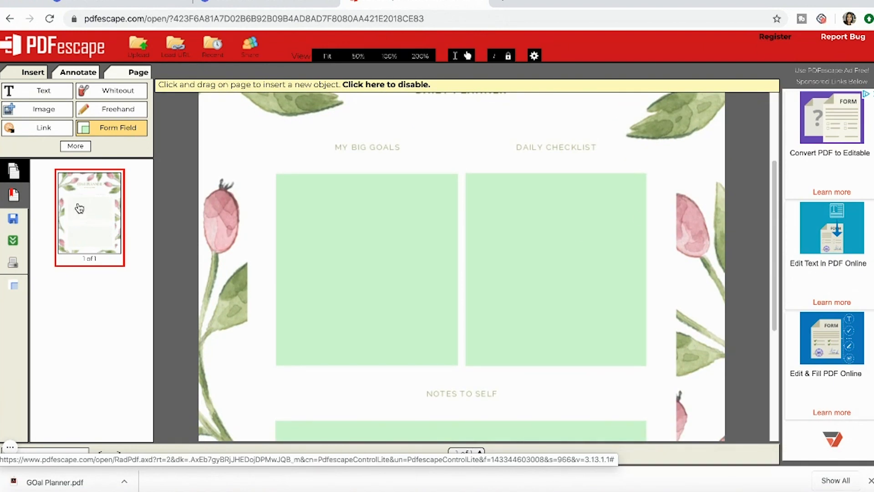
mouse_move(112, 181)
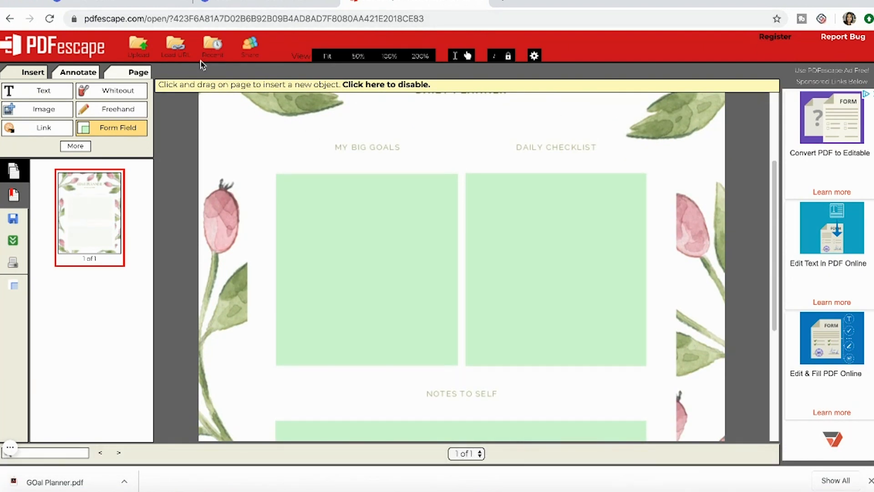
mouse_move(551, 71)
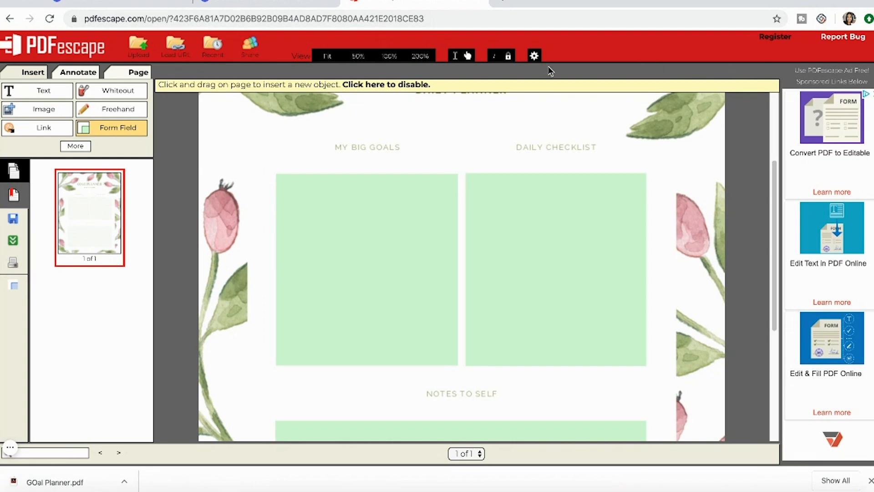
mouse_move(117, 56)
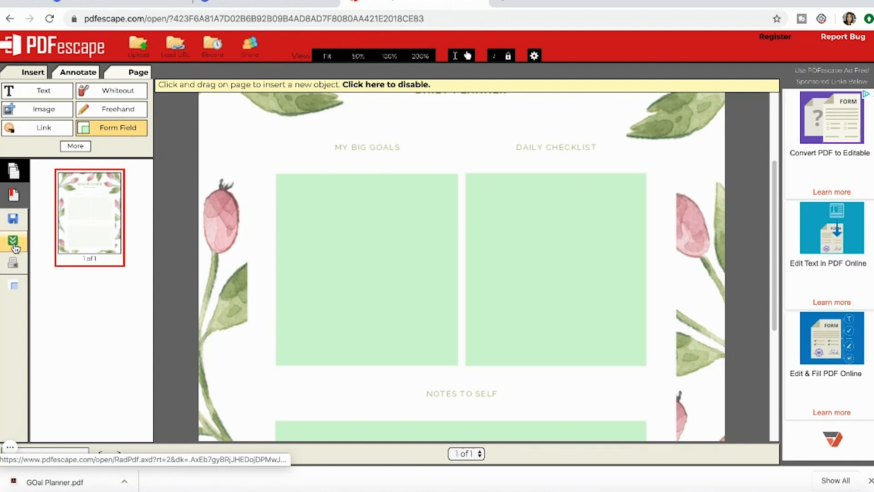
Save and download the fillable planner, then open GOal_Planner (1).pdf from the downloads bar.
click(13, 241)
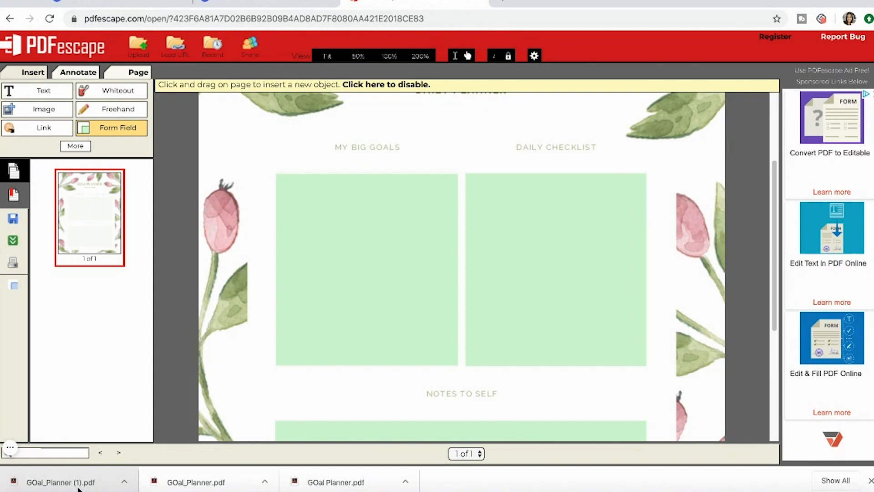
click(60, 481)
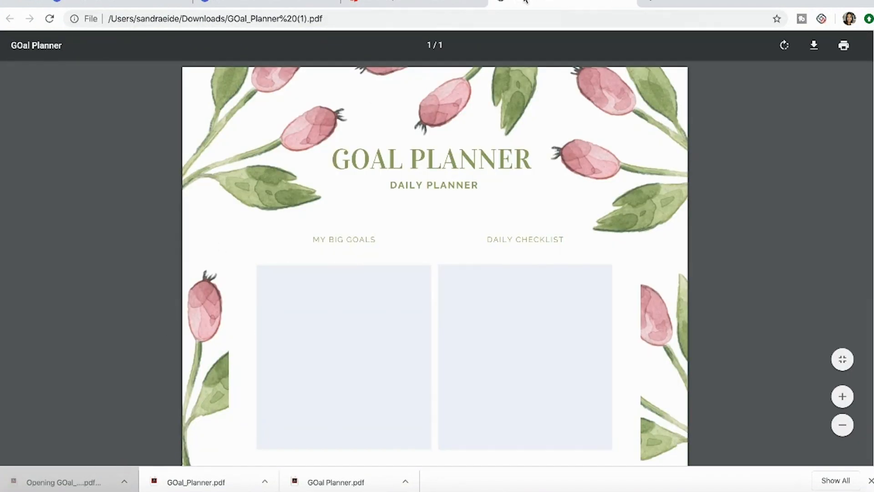
mouse_move(719, 100)
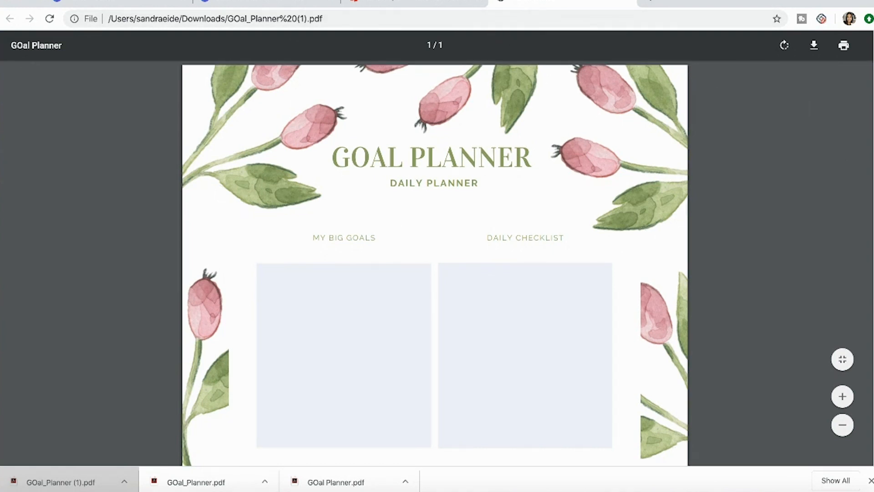
Type 'Make a planner' in the My Big Goals field and 'Eat' in the Daily Checklist field.
scroll(down, 3)
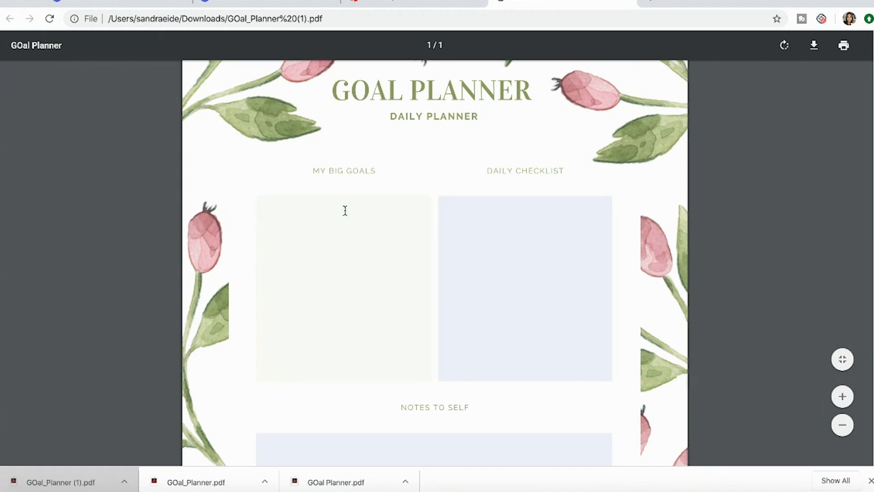
mouse_move(326, 211)
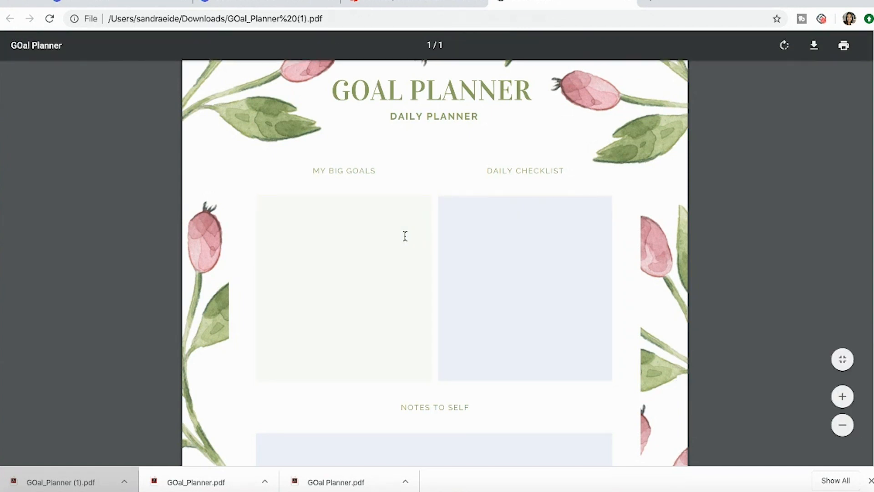
mouse_move(311, 215)
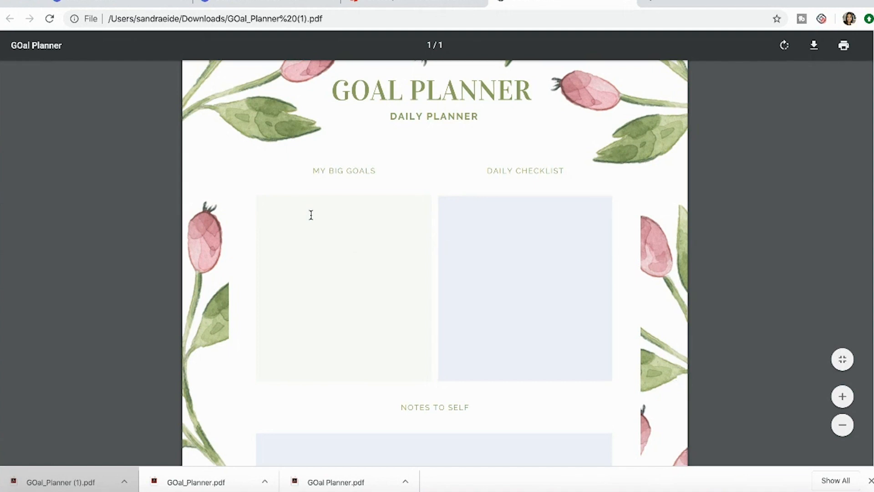
scroll(up, 3)
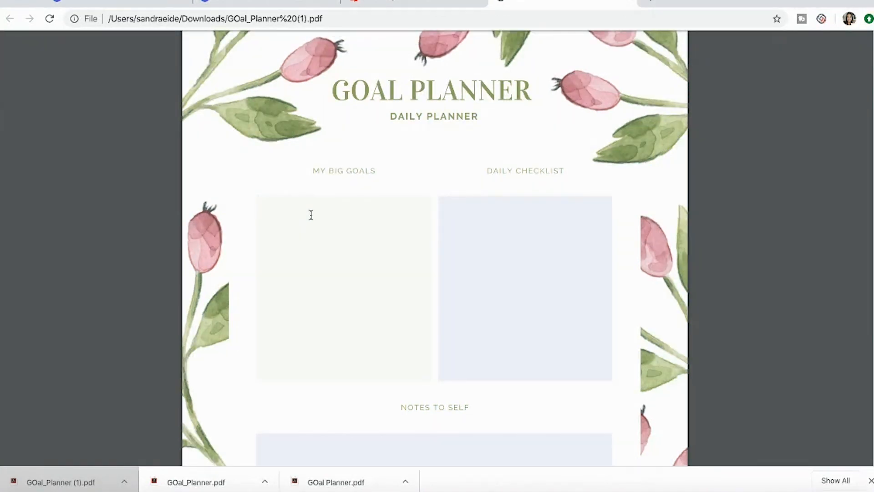
text(Make a planner)
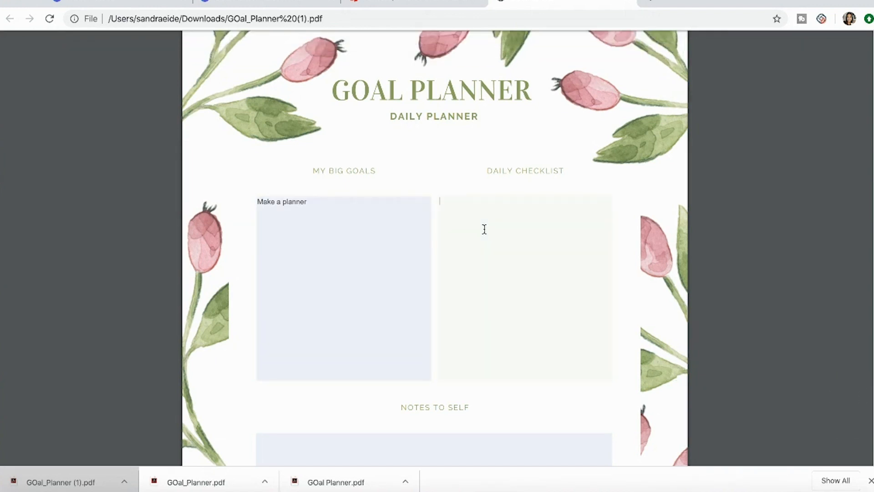
text(Eat)
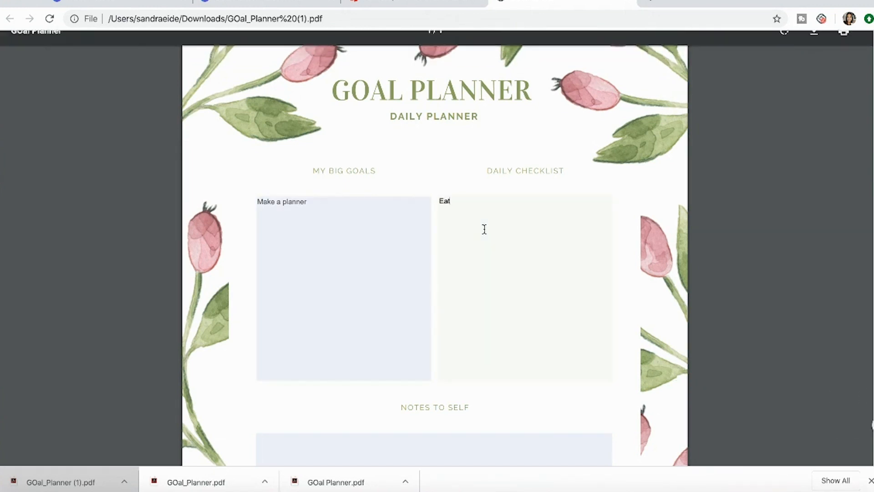